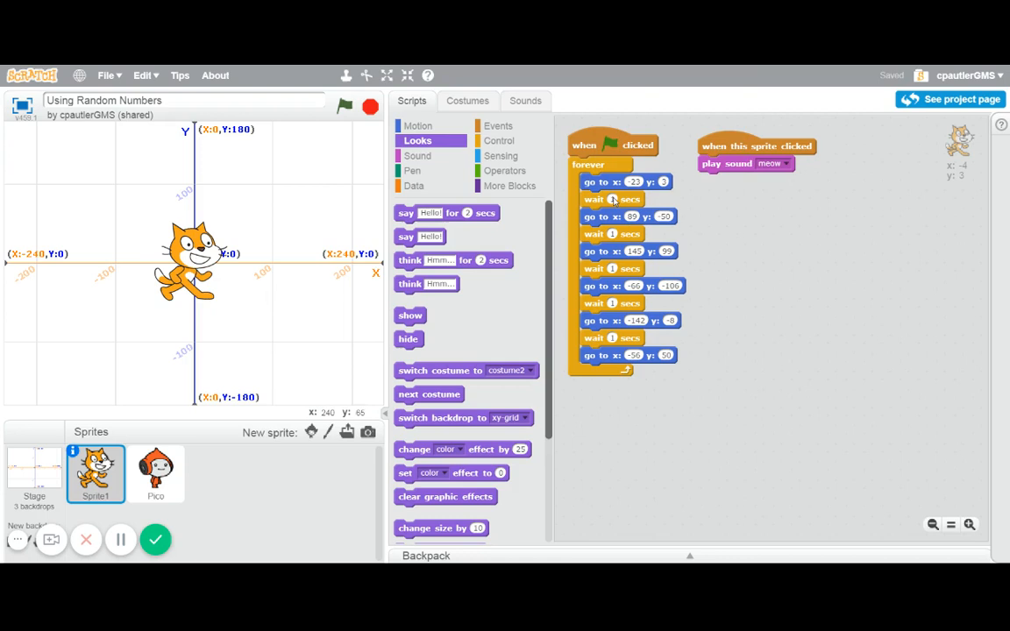
{"action": "mouse_move", "coordinate": [331, 129]}
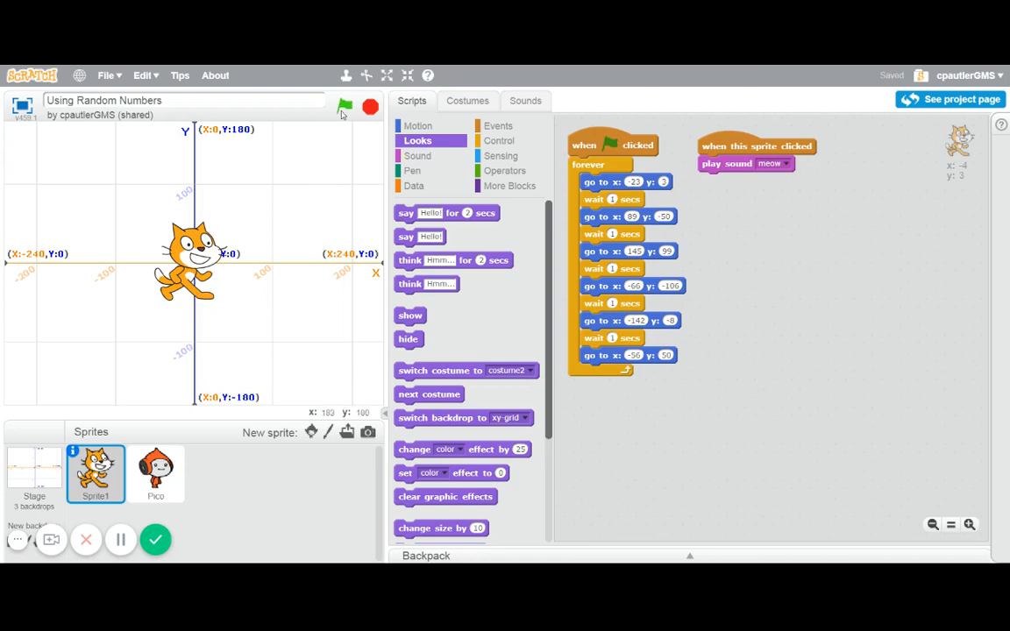
Run the project to watch the cat, then split the later go to/wait blocks off the forever loop.
{"action": "left_click", "coordinate": [344, 107]}
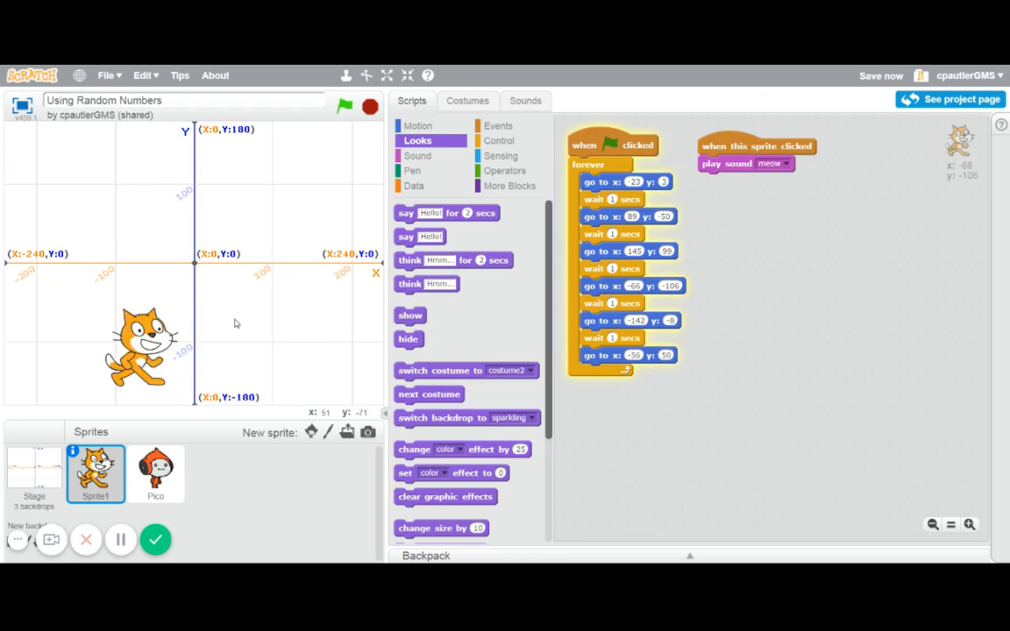
{"action": "left_click", "coordinate": [343, 107]}
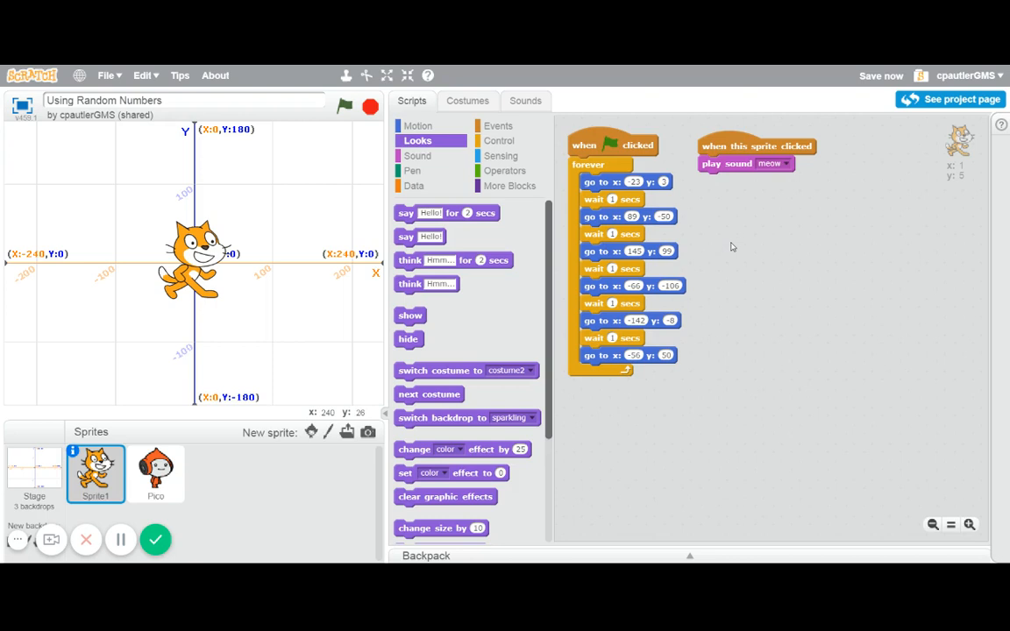
{"action": "mouse_move", "coordinate": [728, 249]}
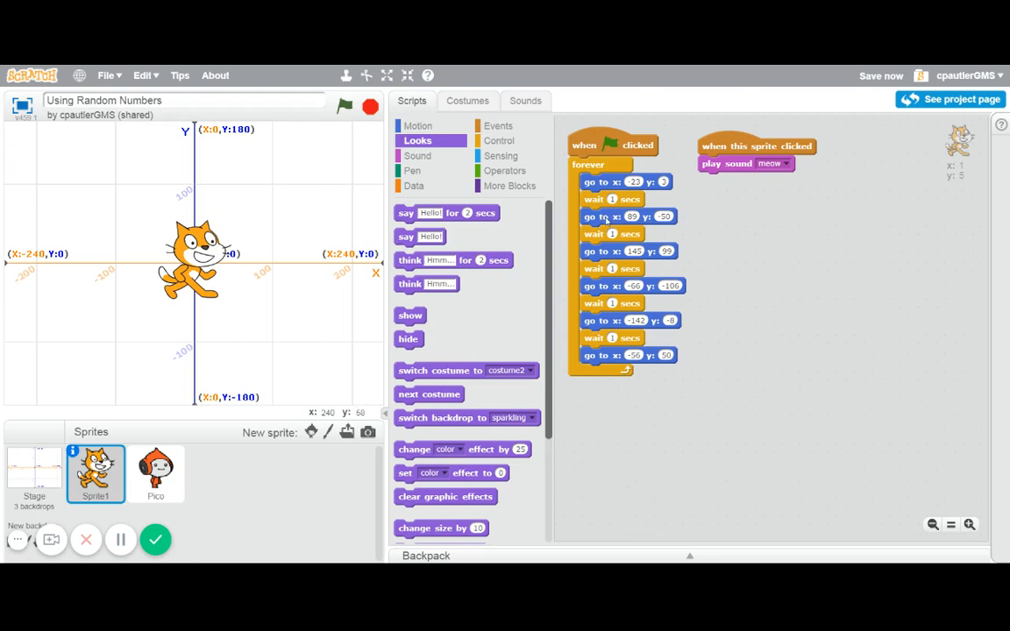
{"action": "left_click_drag", "start_coordinate": [603, 218], "coordinate": [763, 357]}
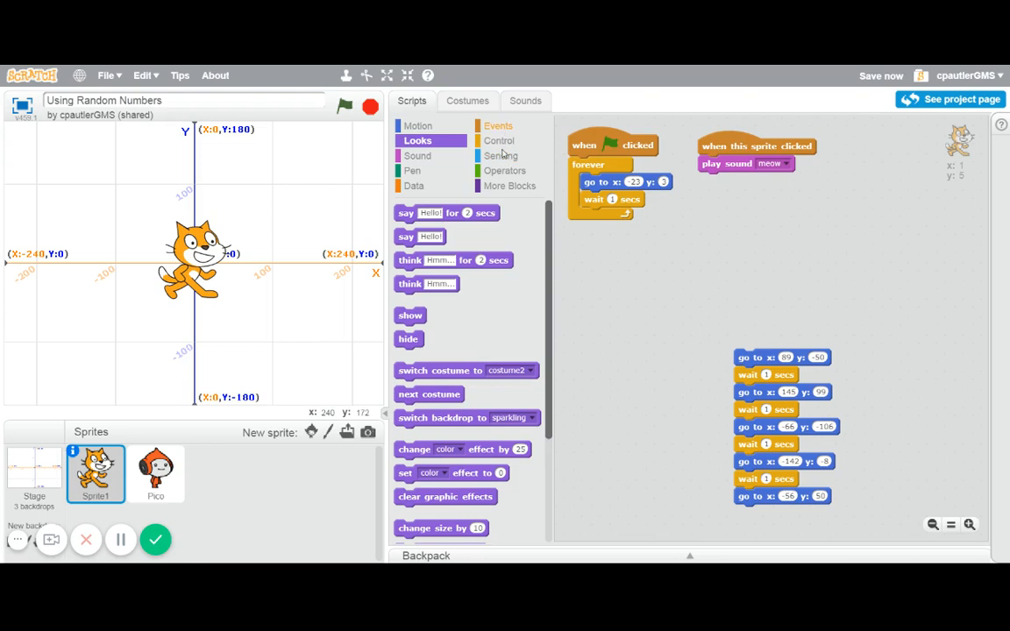
Make the cat's go-to x a pick random between -240 and 240 from Operators.
{"action": "left_click", "coordinate": [505, 170]}
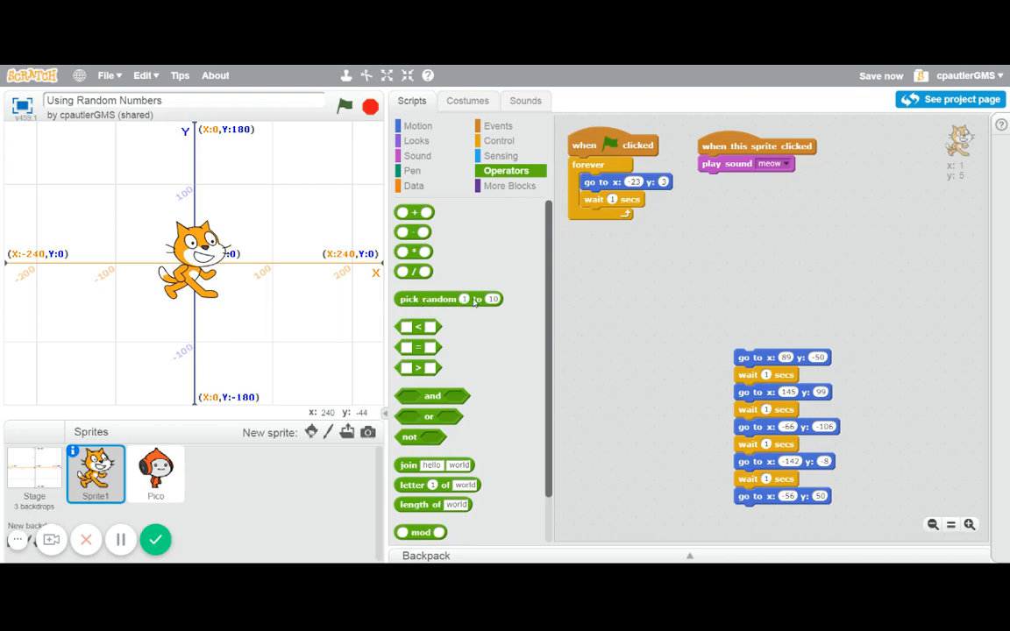
{"action": "left_click_drag", "start_coordinate": [448, 298], "coordinate": [663, 200]}
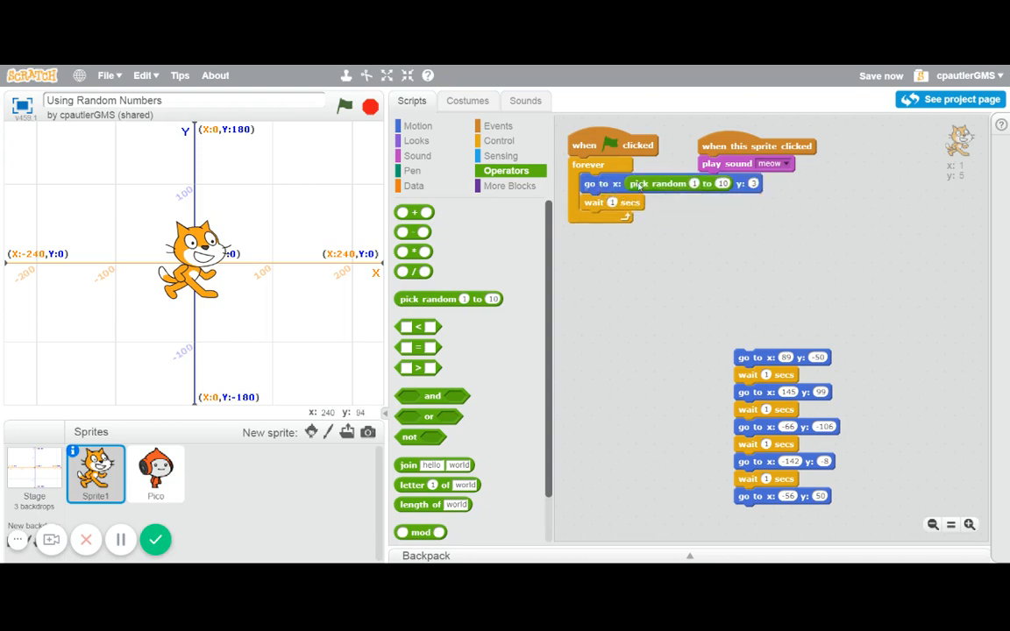
{"action": "mouse_move", "coordinate": [412, 263]}
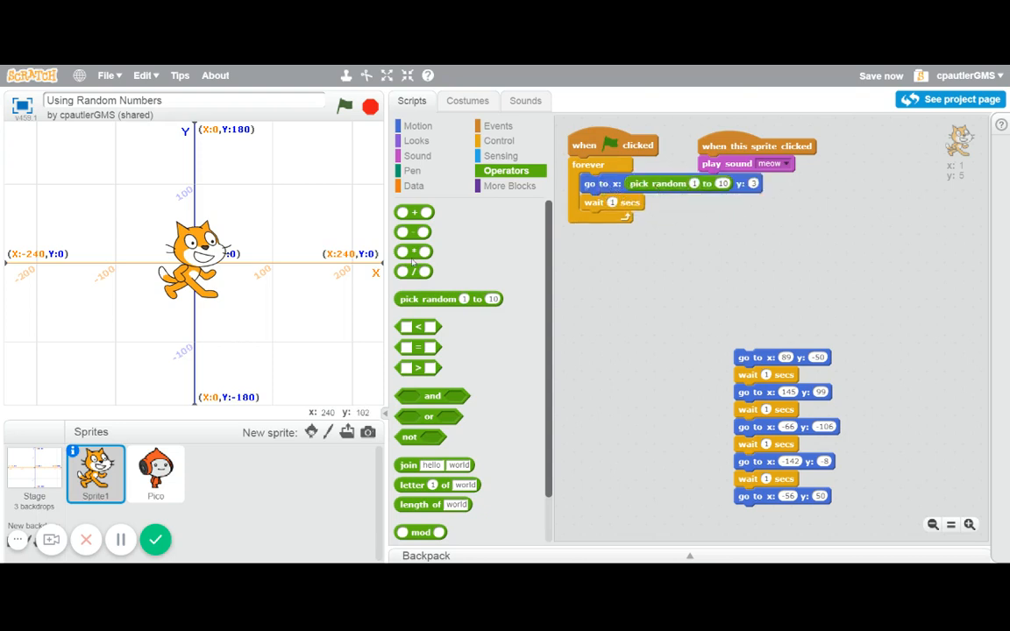
{"action": "mouse_move", "coordinate": [46, 175]}
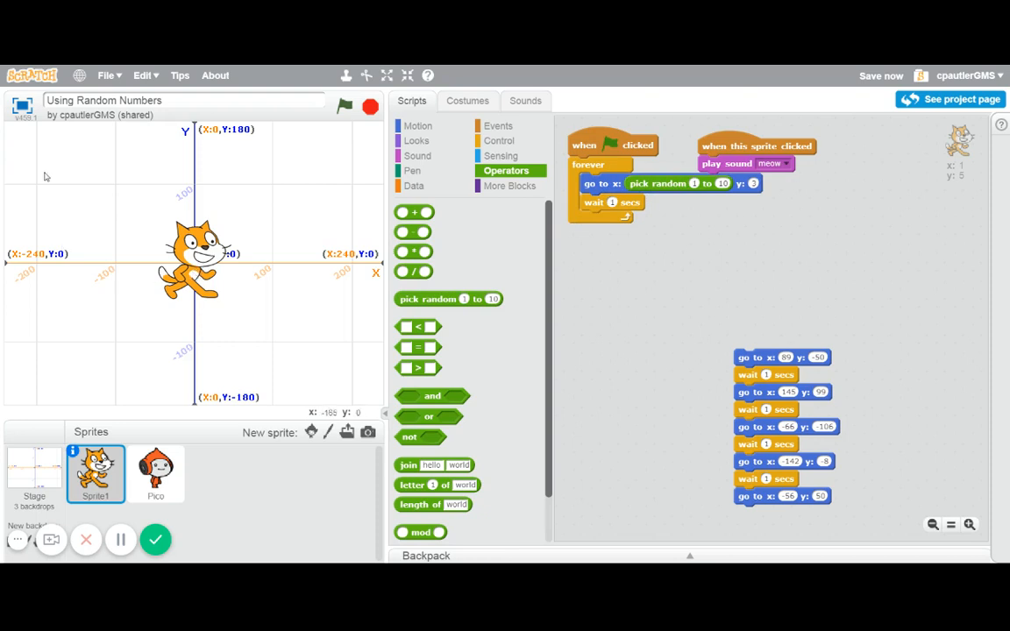
{"action": "mouse_move", "coordinate": [315, 279]}
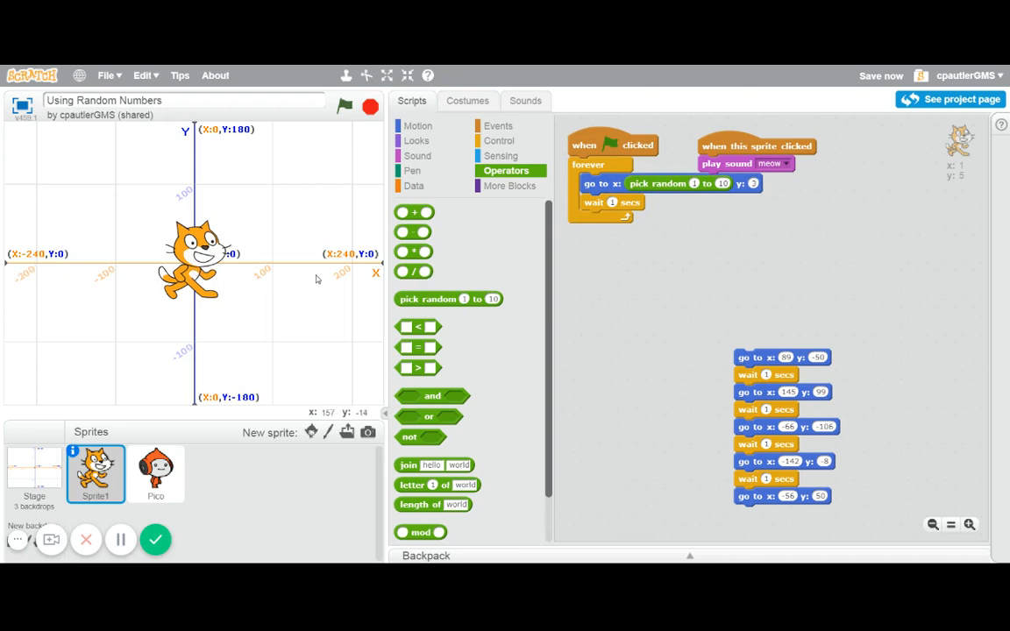
{"action": "mouse_move", "coordinate": [389, 264]}
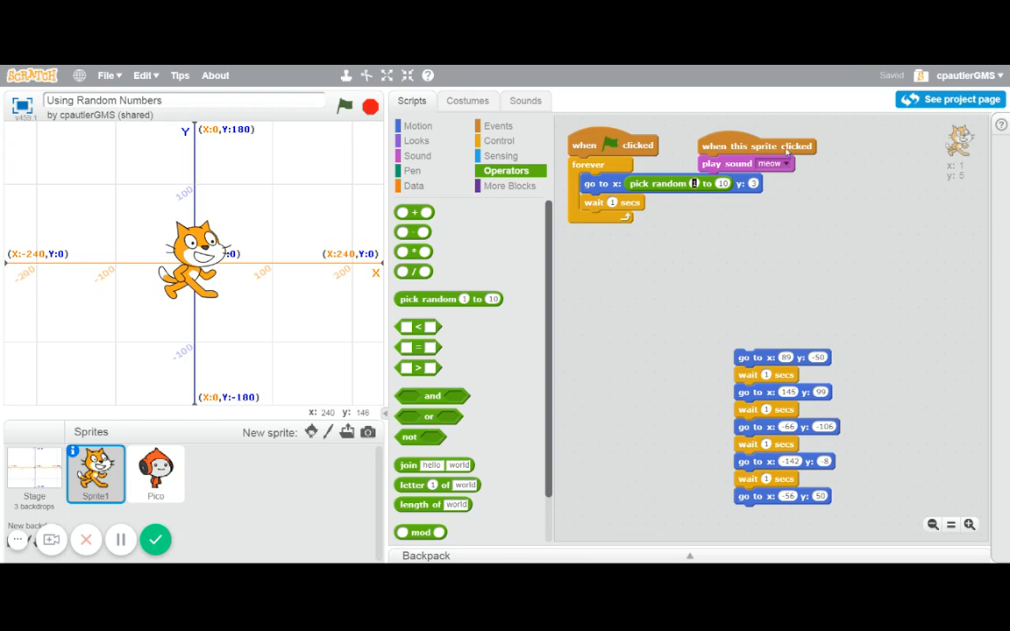
{"action": "type", "text": "-240"}
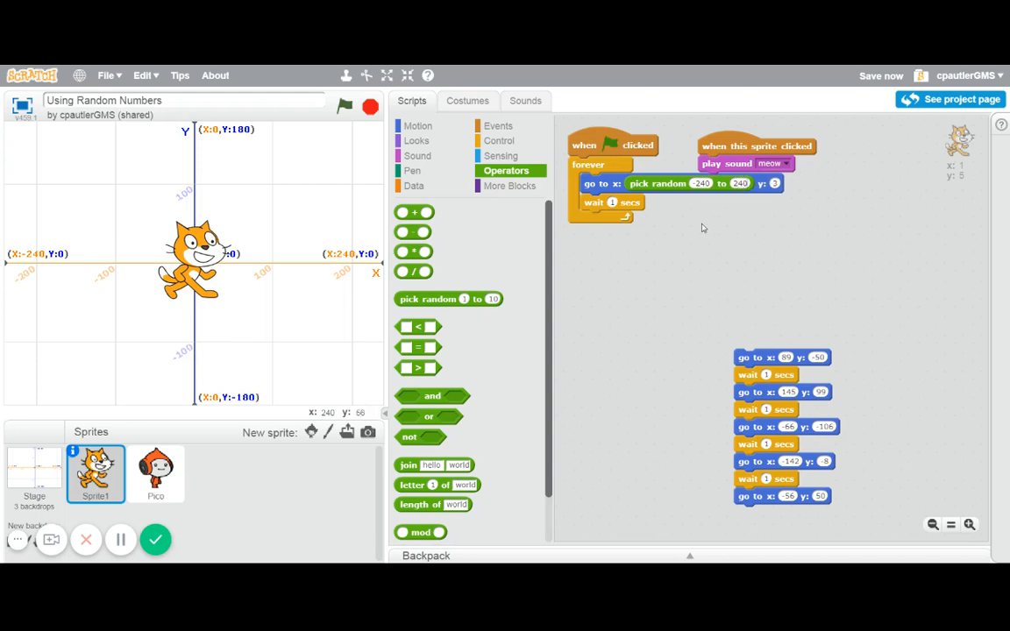
{"action": "mouse_move", "coordinate": [26, 258]}
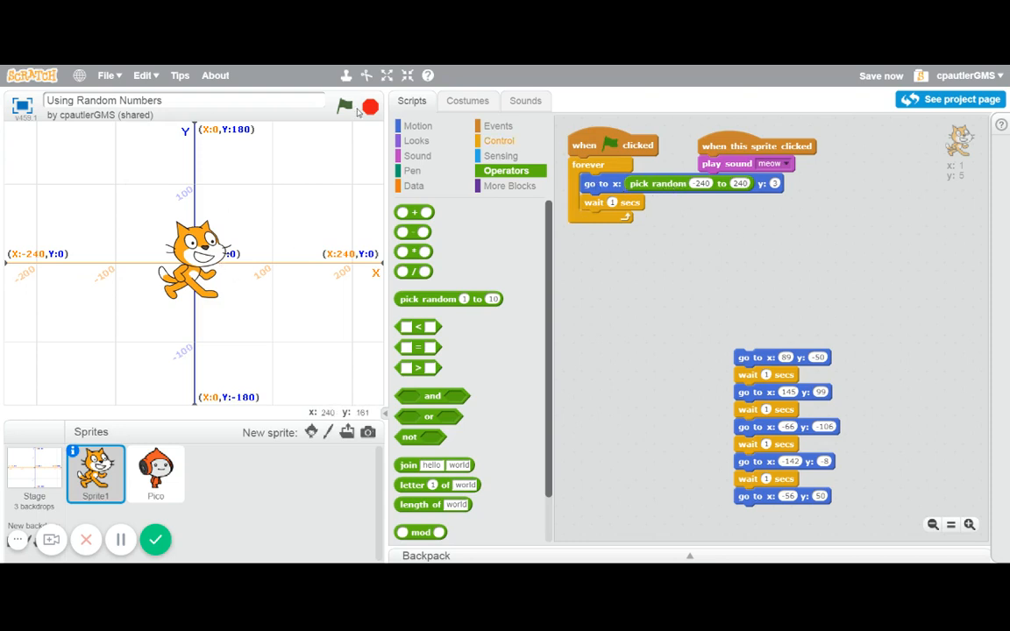
Run and stop the project repeatedly to test the cat jumping to random positions.
{"action": "left_click", "coordinate": [343, 107]}
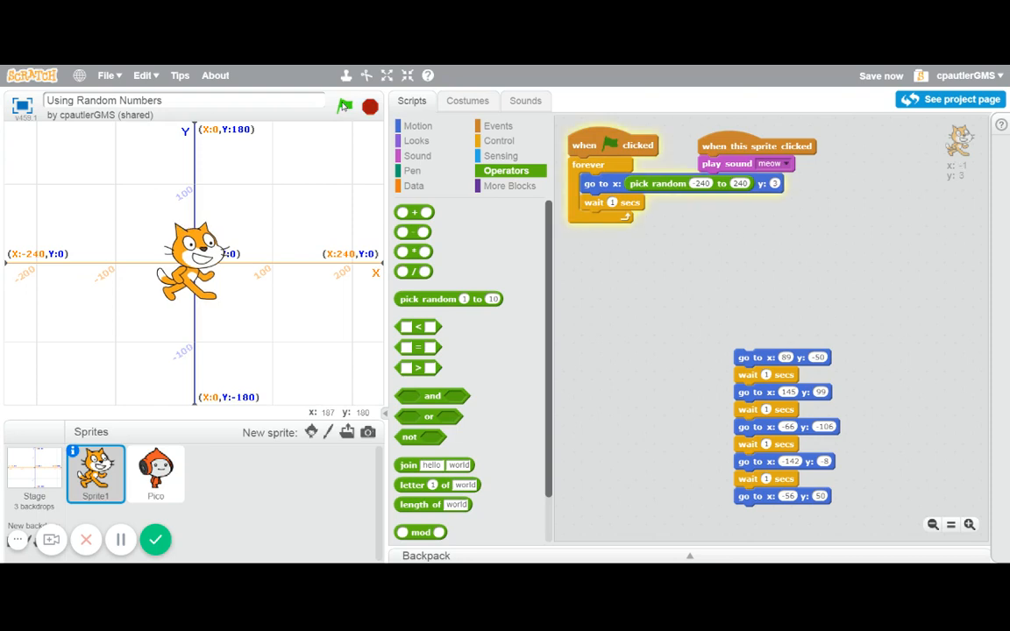
{"action": "left_click", "coordinate": [343, 107]}
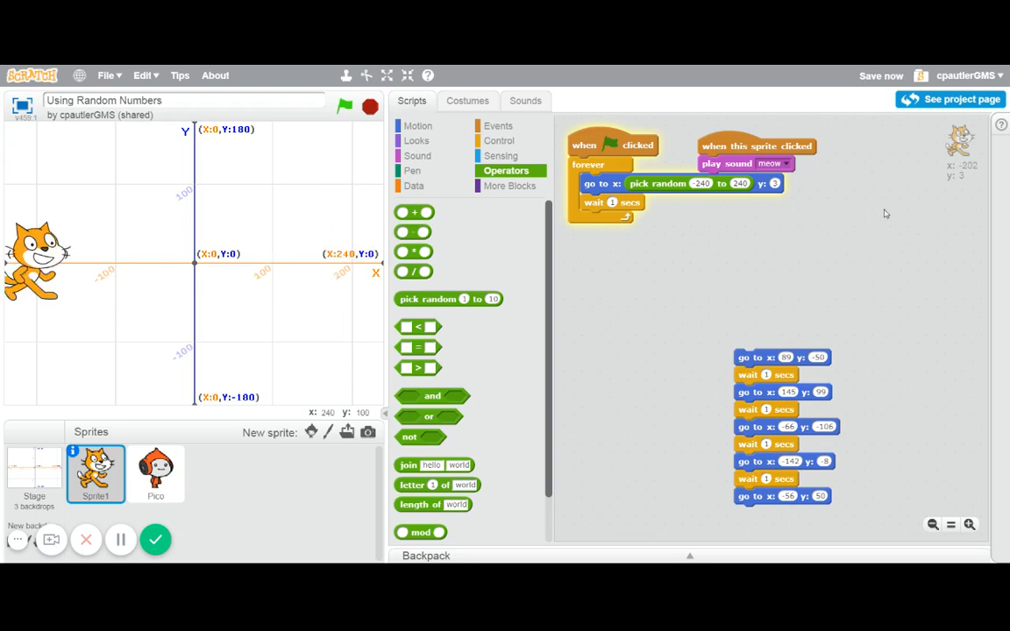
{"action": "left_click", "coordinate": [344, 107]}
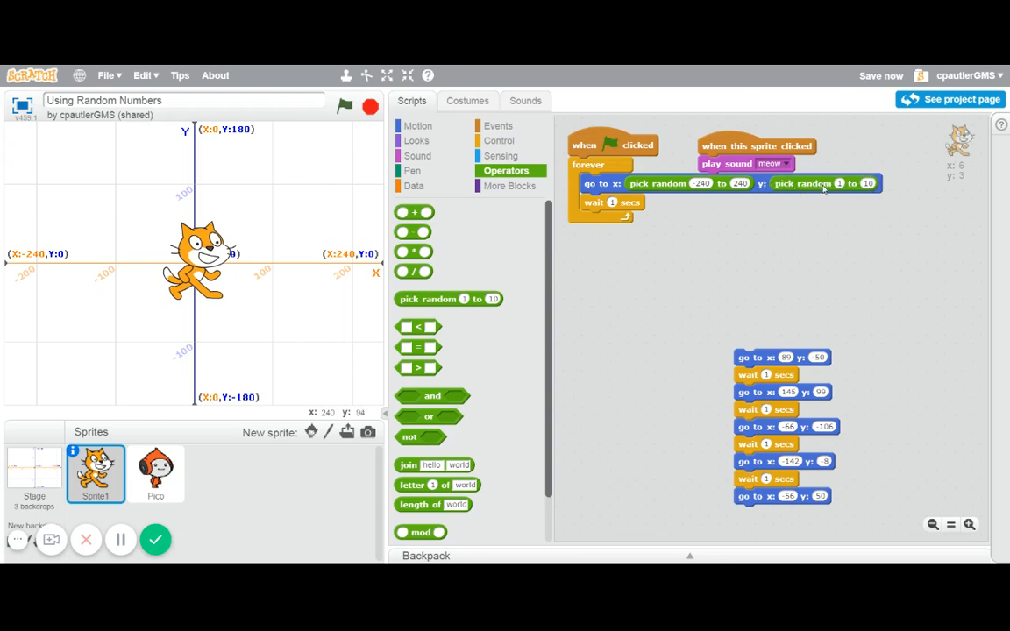
{"action": "mouse_move", "coordinate": [252, 407]}
{"action": "type", "text": "180"}
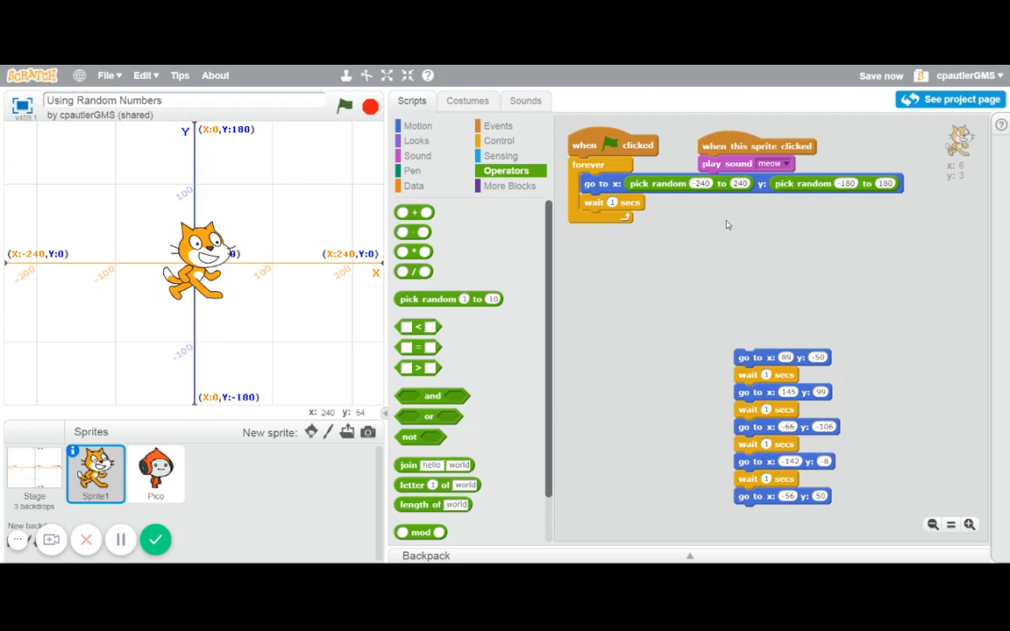
{"action": "mouse_move", "coordinate": [606, 309]}
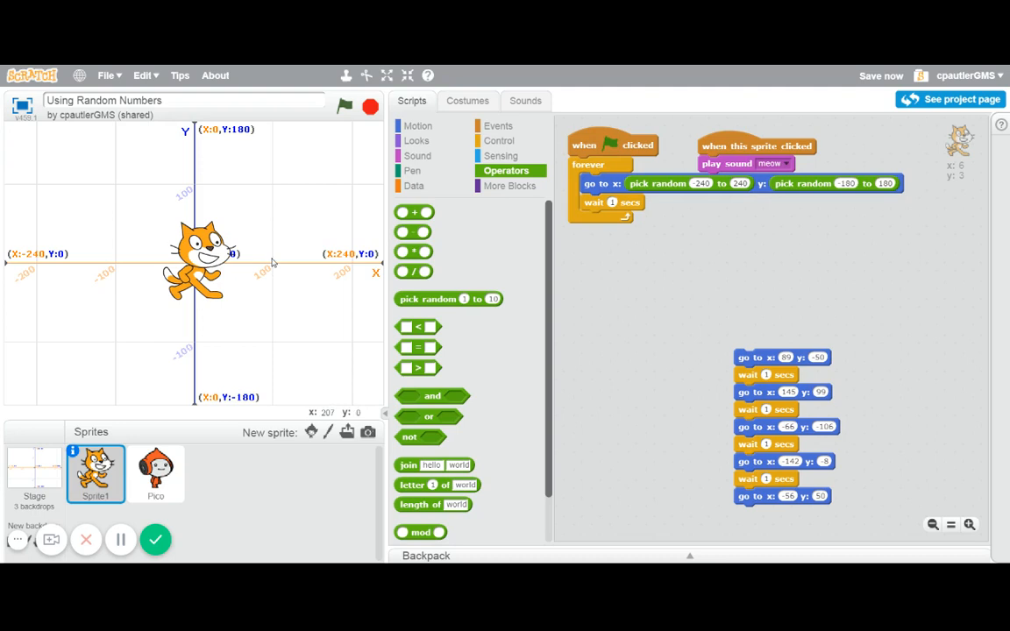
{"action": "left_click", "coordinate": [344, 107]}
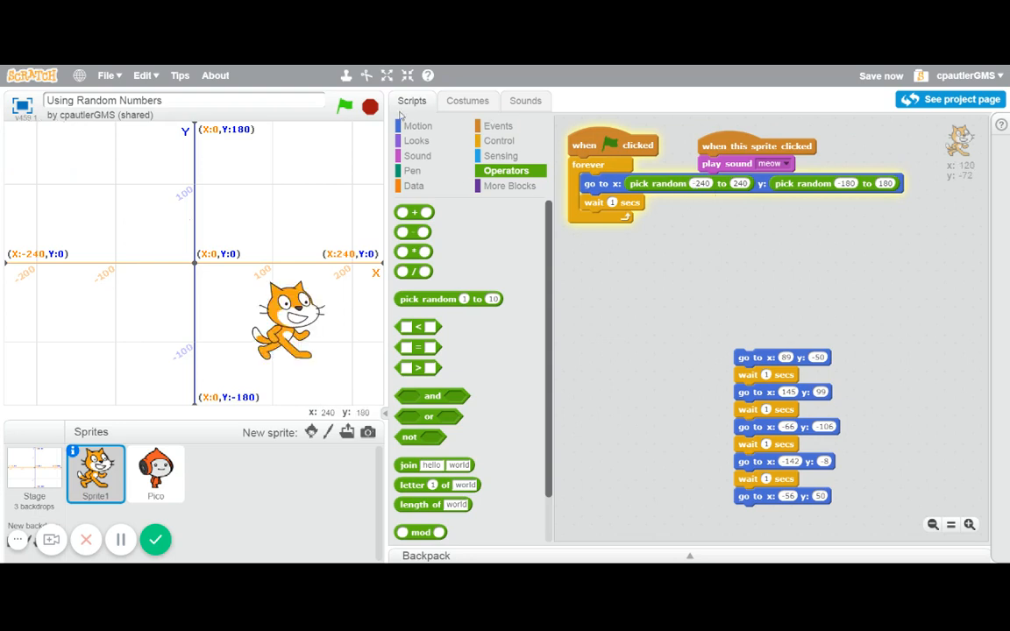
{"action": "left_click", "coordinate": [343, 107]}
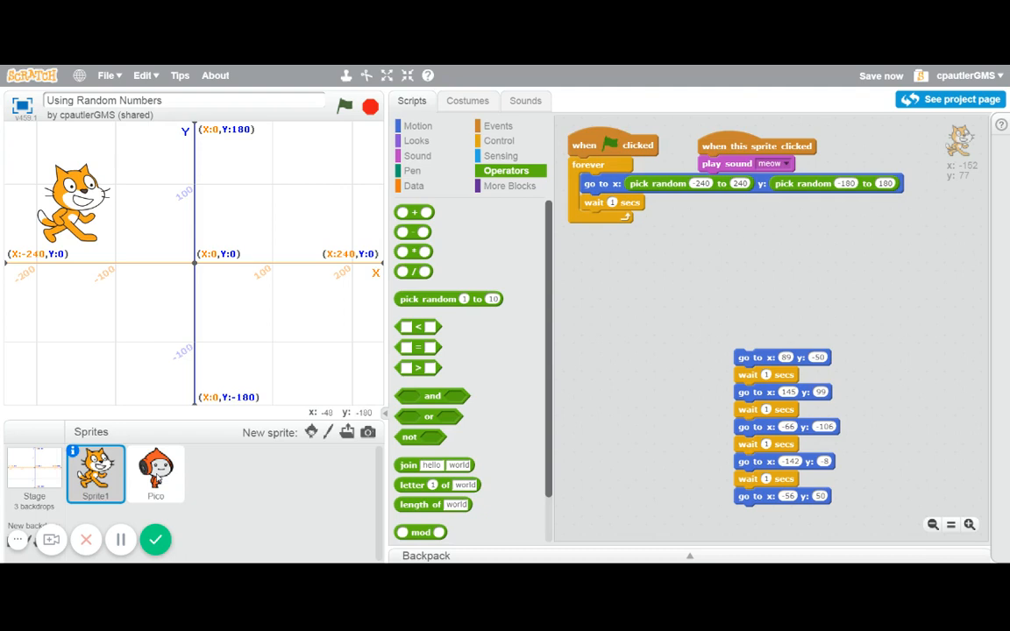
Snap the switch backdrop and ask blocks under Pico's say block and apply the sparkling backdrop.
{"action": "left_click", "coordinate": [154, 473]}
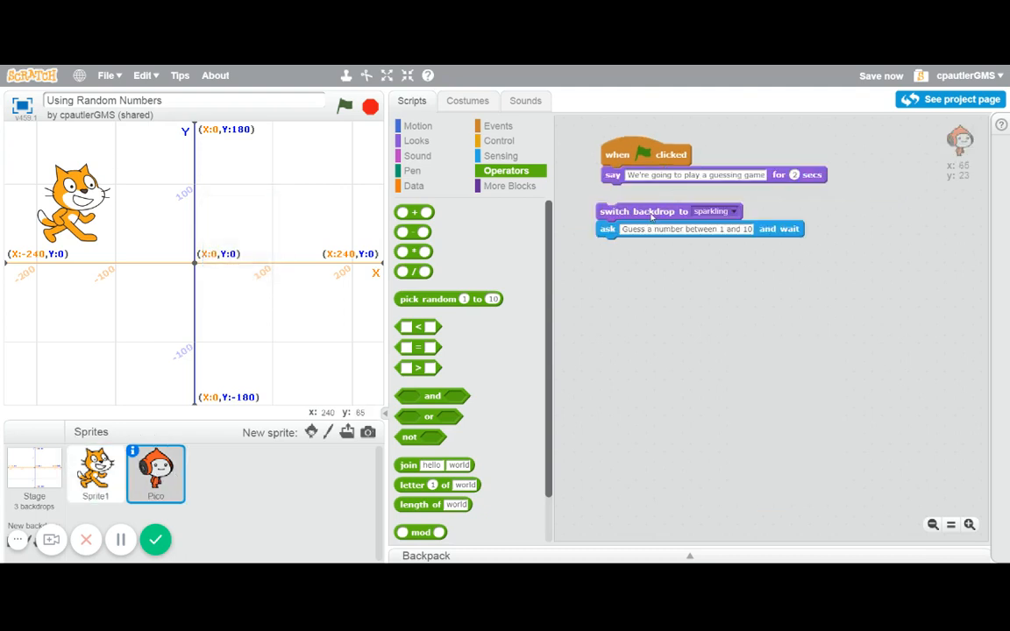
{"action": "left_click_drag", "start_coordinate": [645, 210], "coordinate": [645, 192]}
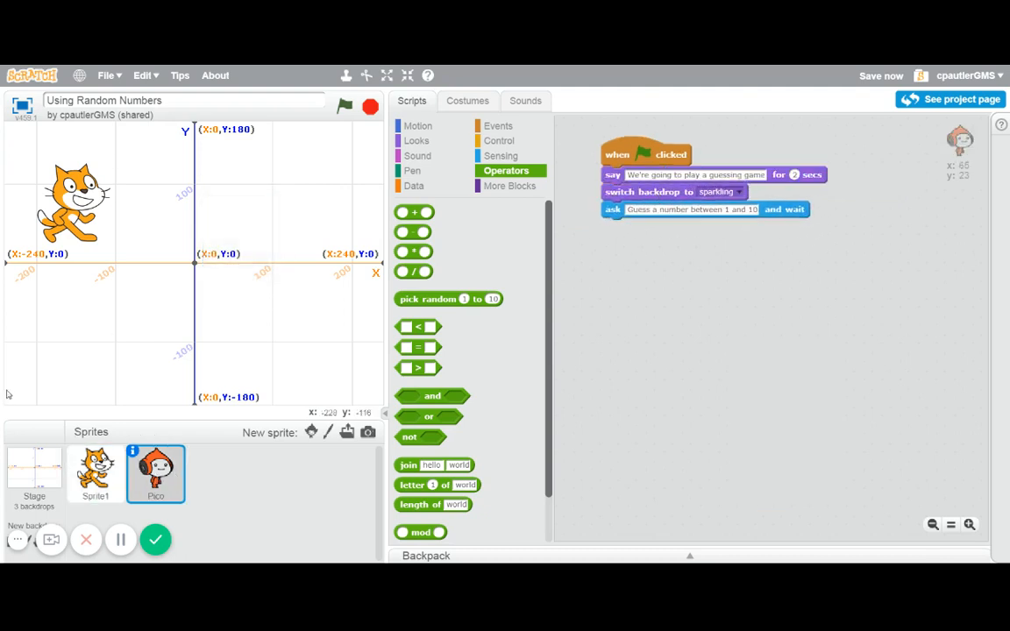
{"action": "left_click", "coordinate": [94, 474]}
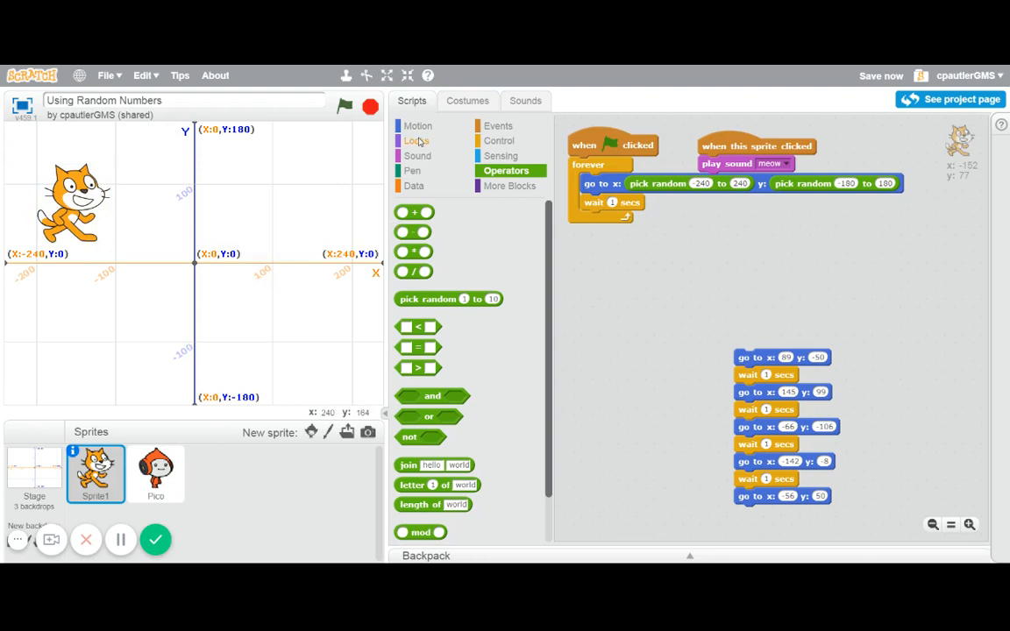
{"action": "left_click", "coordinate": [418, 140]}
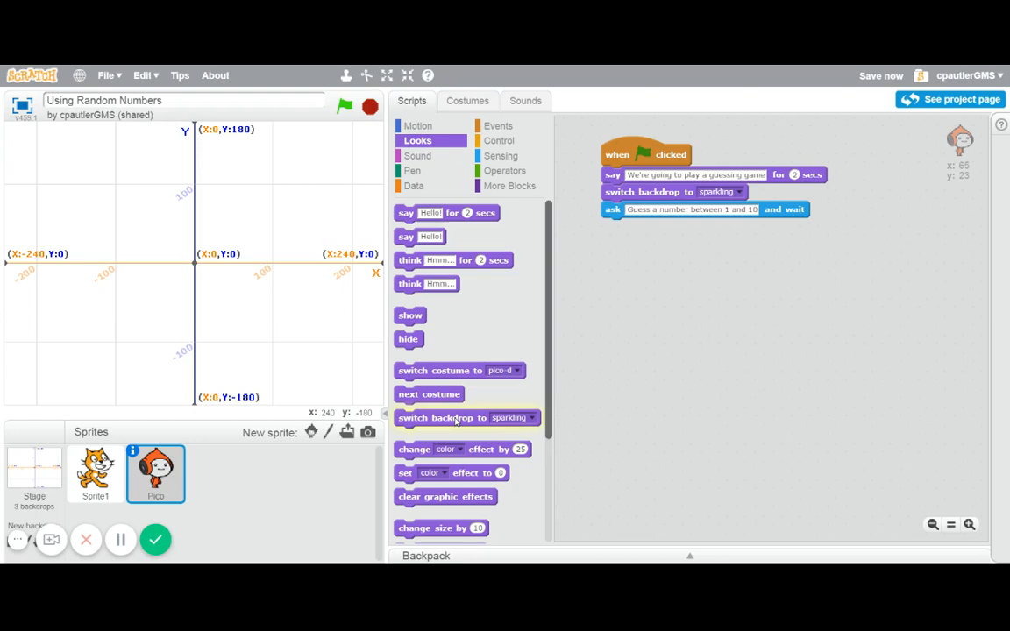
{"action": "left_click", "coordinate": [442, 418]}
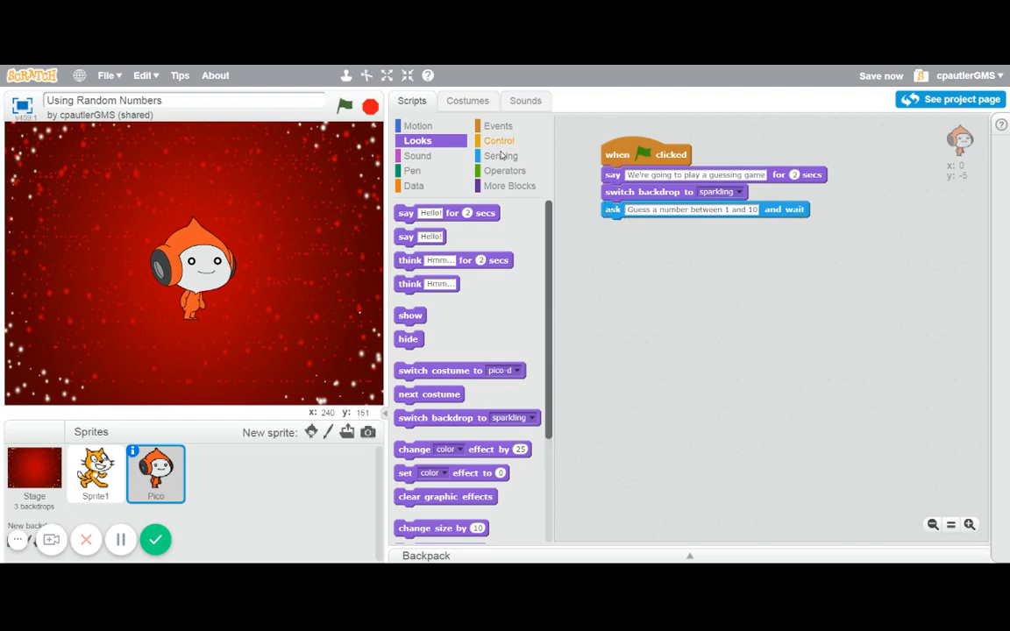
Tick the answer checkbox in Sensing so the answer value shows on the stage.
{"action": "left_click", "coordinate": [502, 154]}
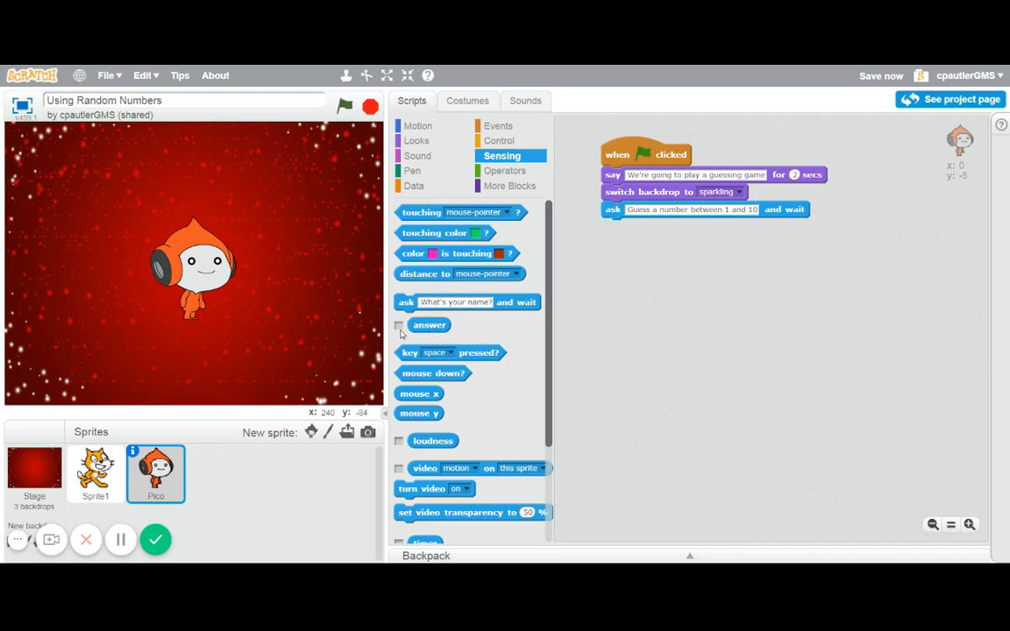
{"action": "mouse_move", "coordinate": [401, 331]}
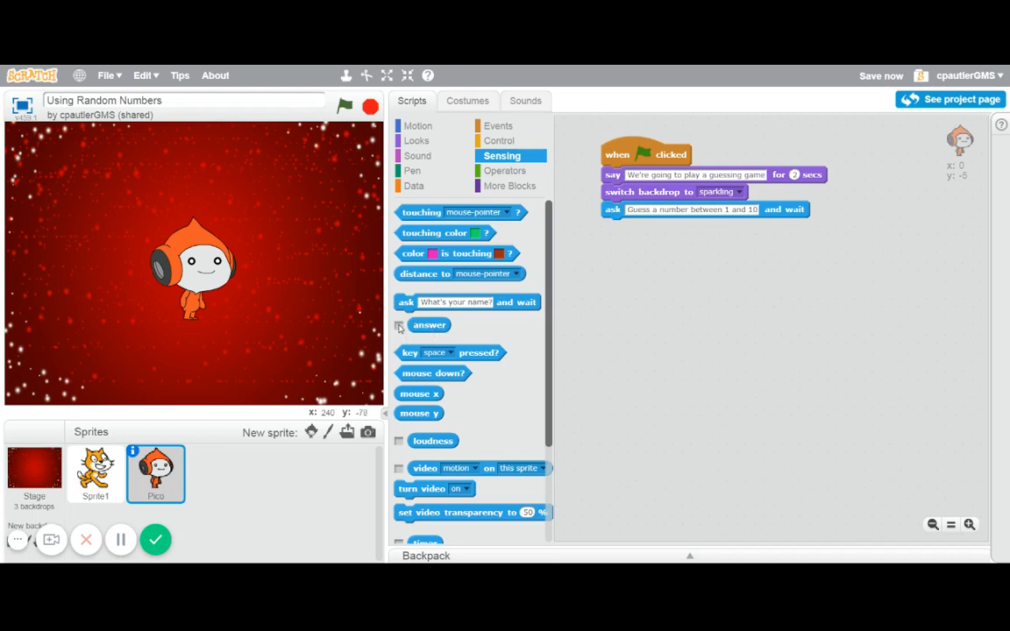
{"action": "left_click", "coordinate": [400, 324]}
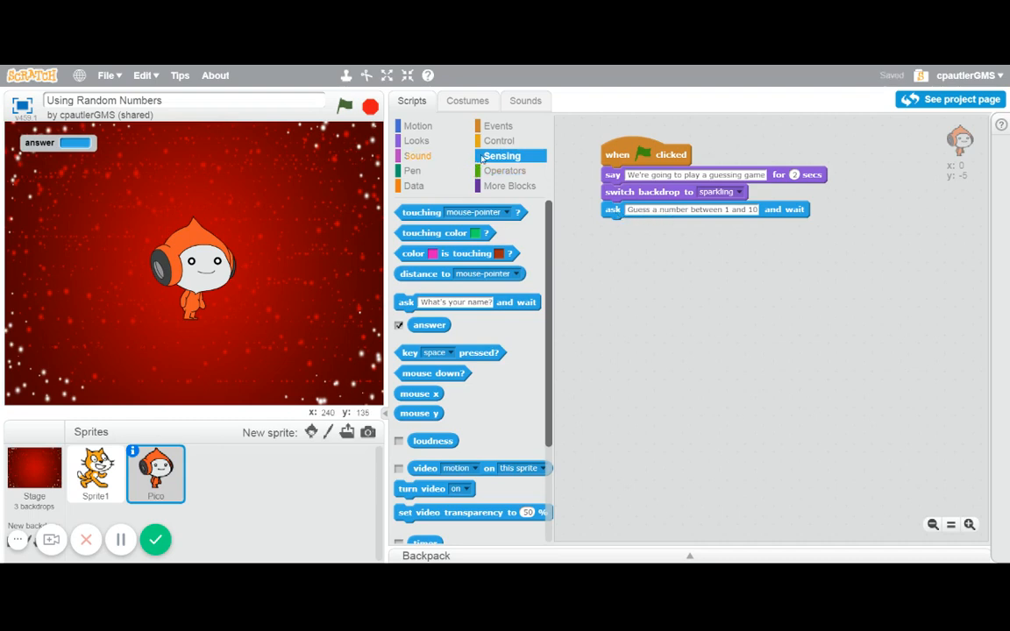
{"action": "left_click", "coordinate": [499, 140]}
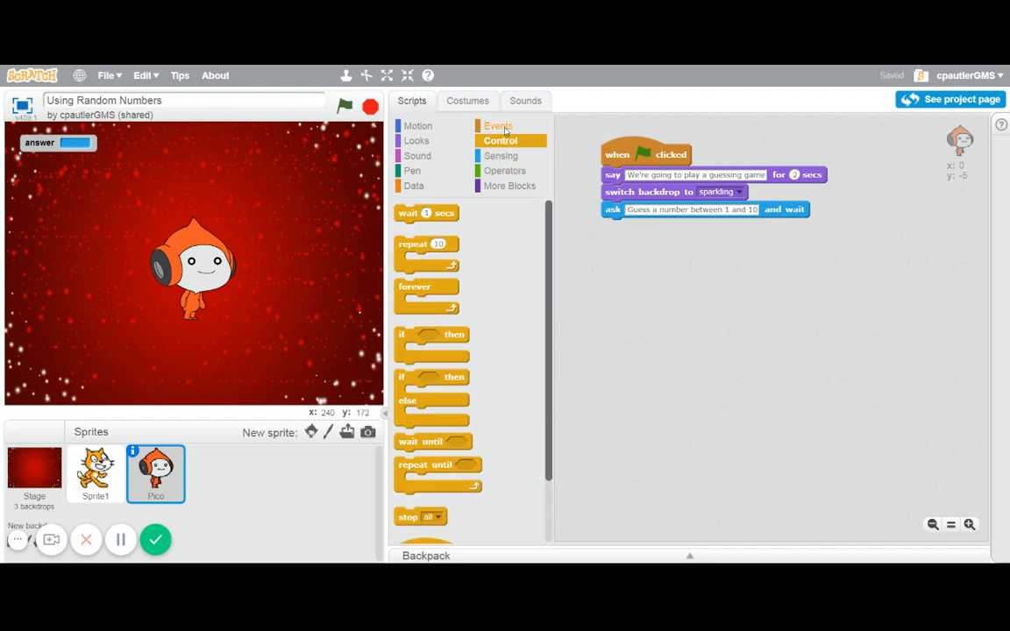
Attach a forever loop after Pico's guessing question and bring up the Data blocks.
{"action": "left_click_drag", "start_coordinate": [428, 296], "coordinate": [600, 266]}
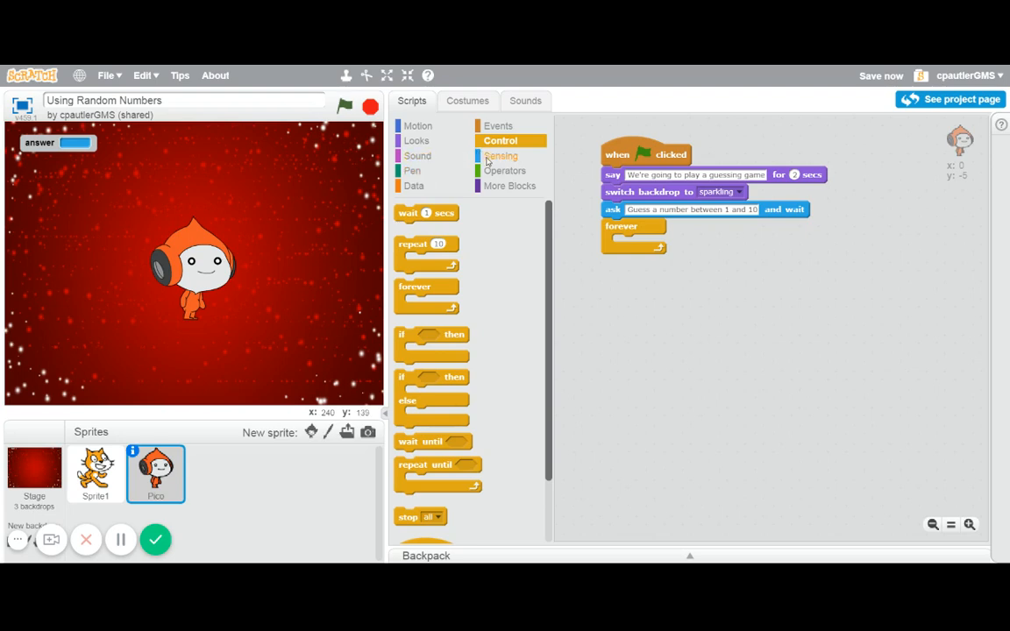
{"action": "mouse_move", "coordinate": [414, 185]}
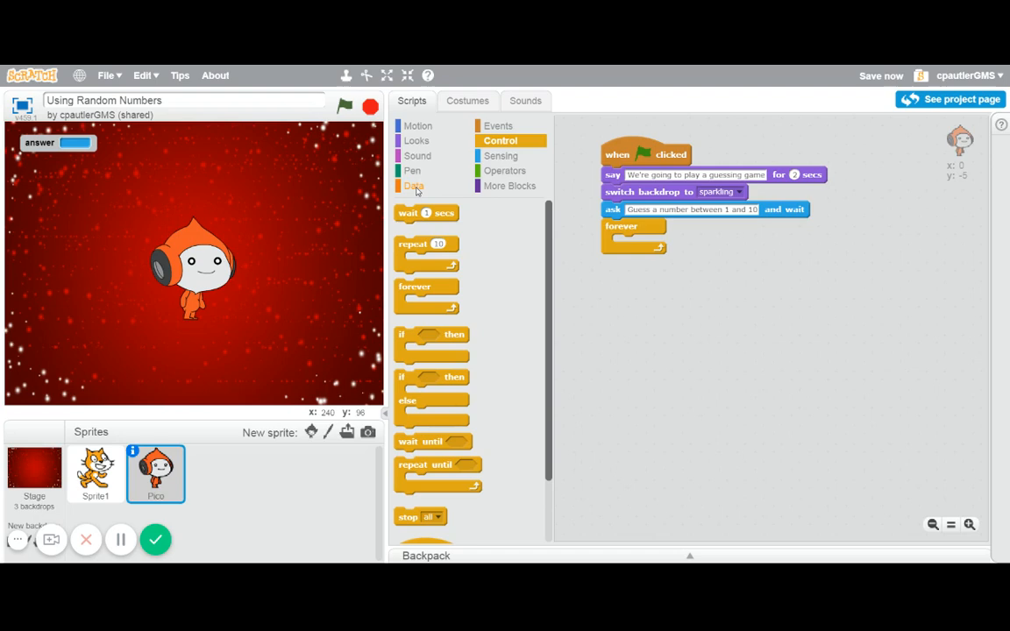
{"action": "left_click", "coordinate": [414, 186]}
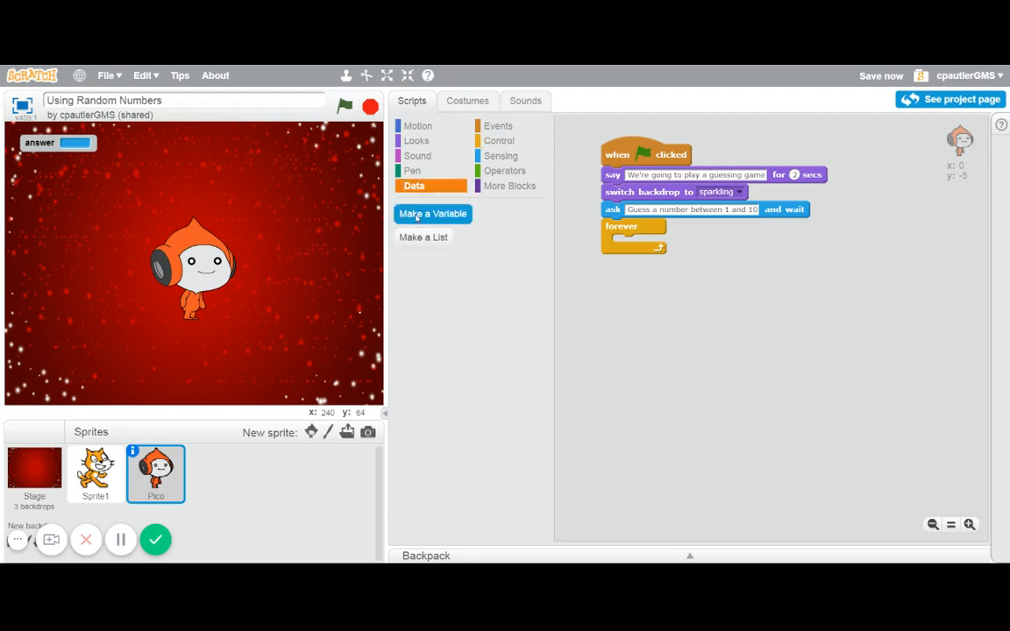
Create a variable named Random Number available for all sprites.
{"action": "left_click", "coordinate": [431, 214]}
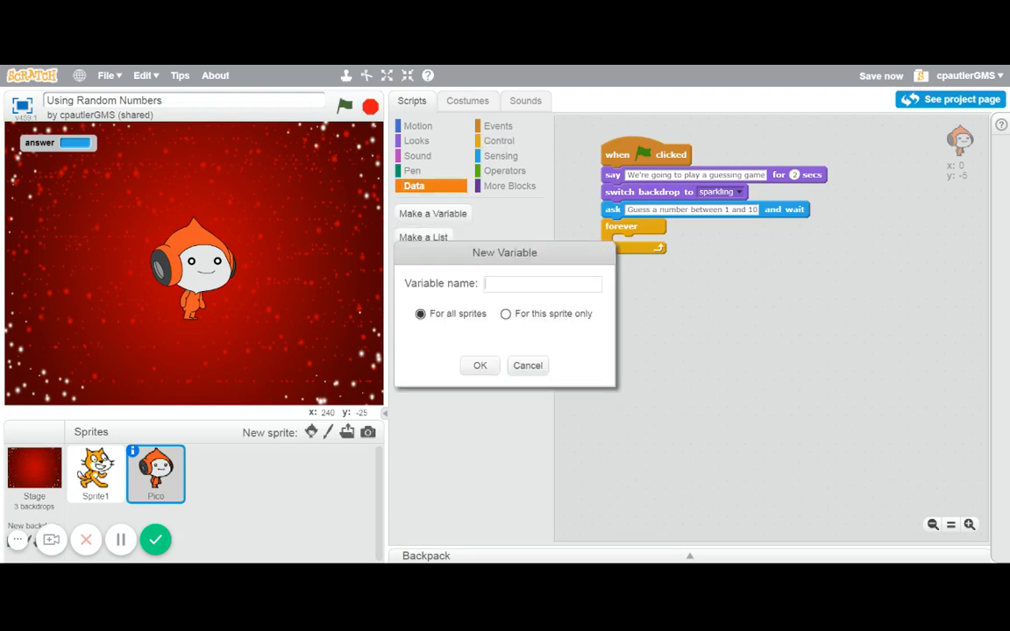
{"action": "left_click", "coordinate": [541, 284]}
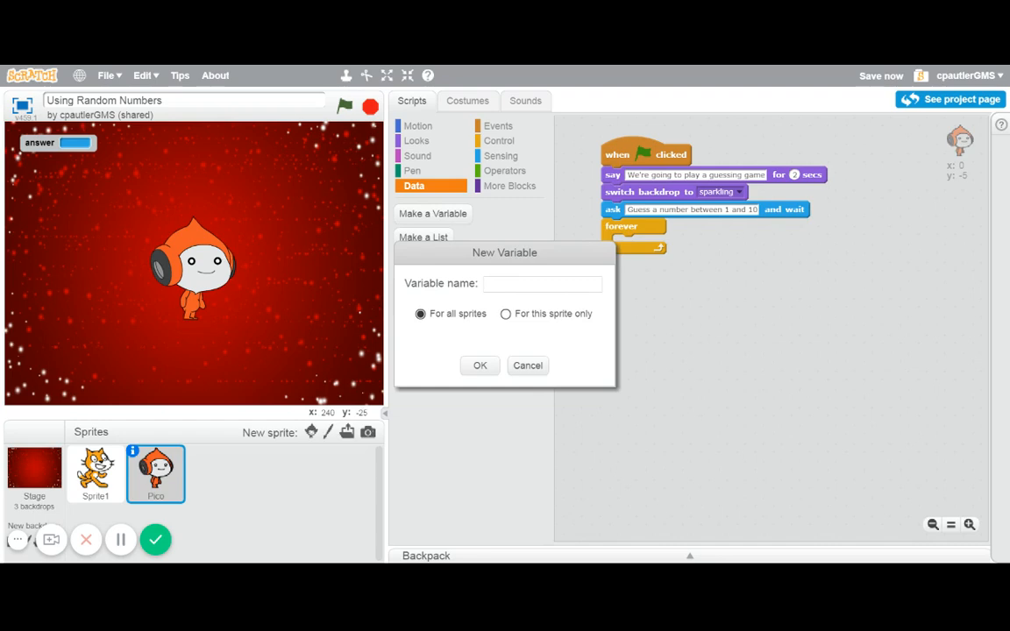
{"action": "type", "text": "Random"}
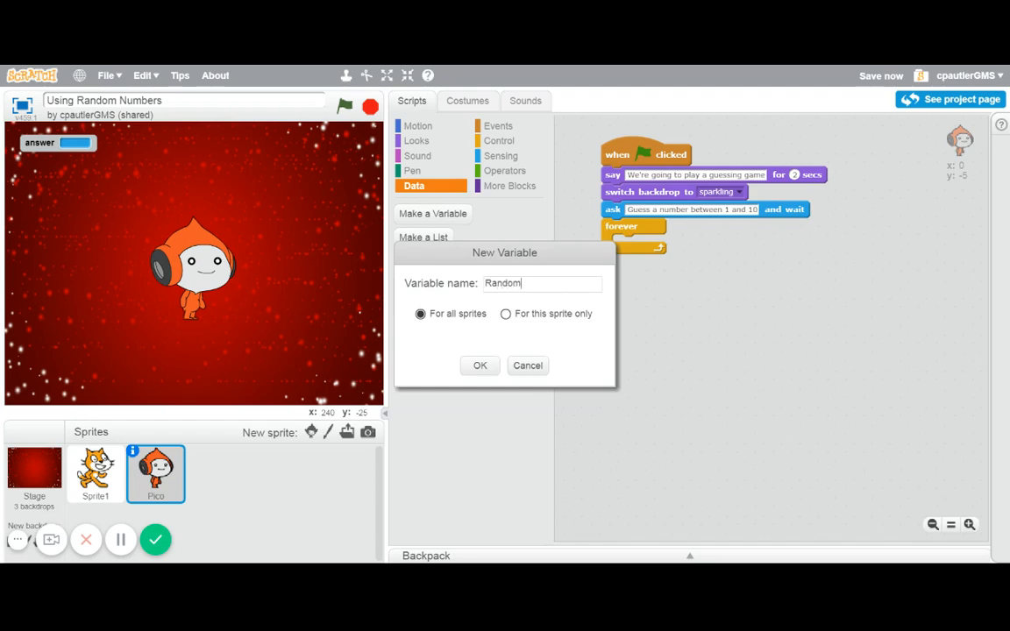
{"action": "type", "text": "Number"}
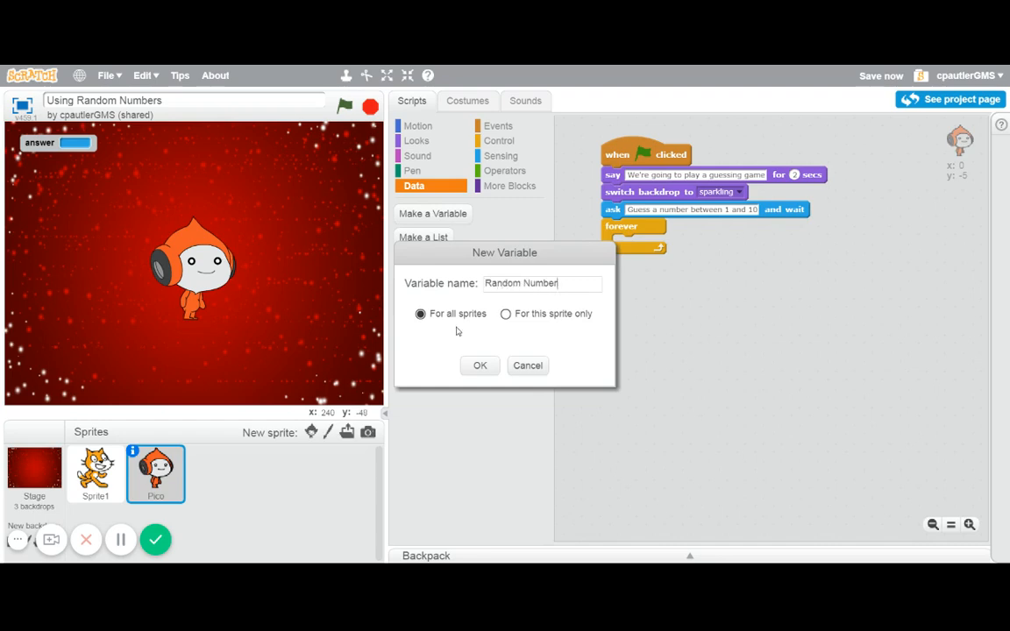
{"action": "left_click", "coordinate": [480, 366]}
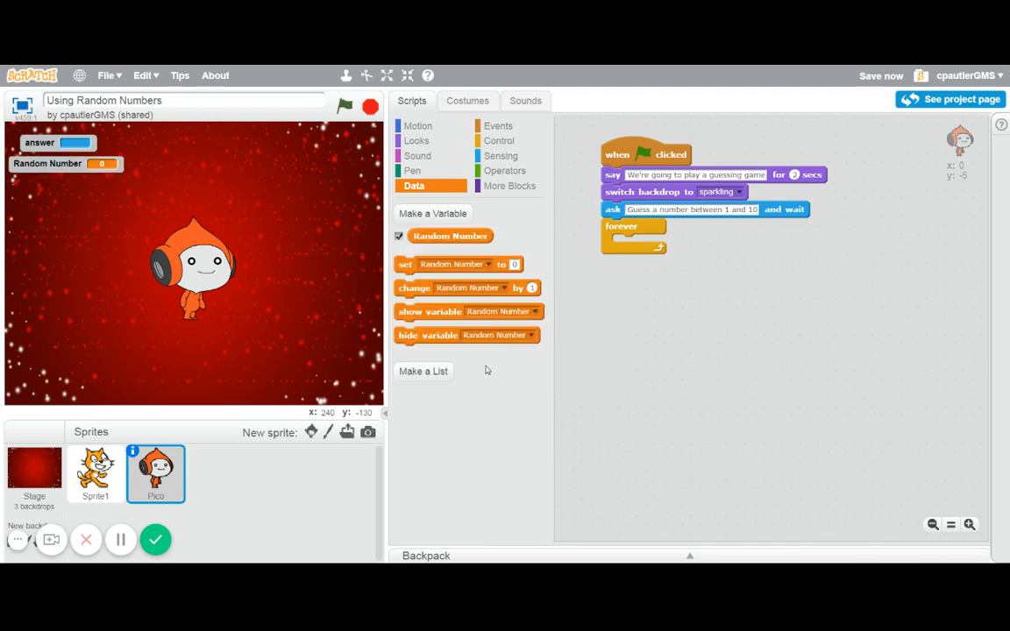
{"action": "mouse_move", "coordinate": [81, 186]}
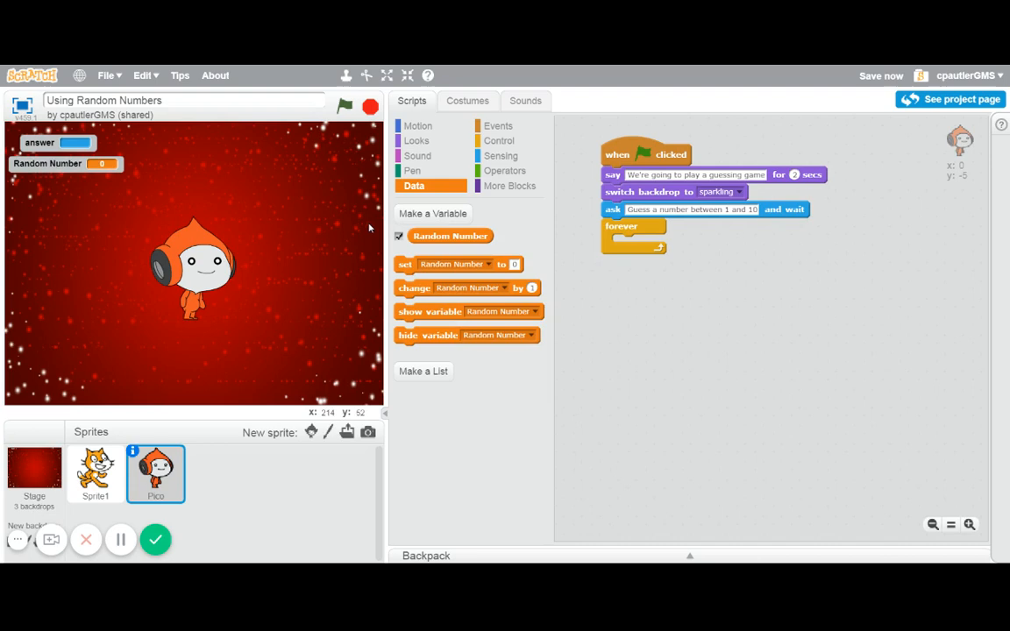
{"action": "mouse_move", "coordinate": [617, 252]}
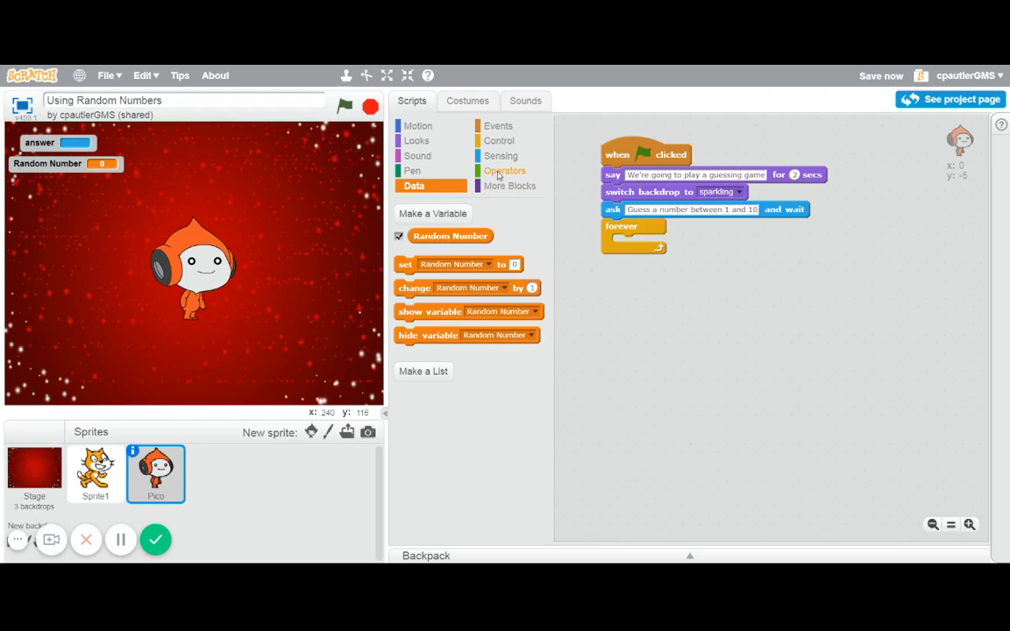
Set Random Number to a pick random 1 to 10 right after the ask block.
{"action": "left_click", "coordinate": [505, 170]}
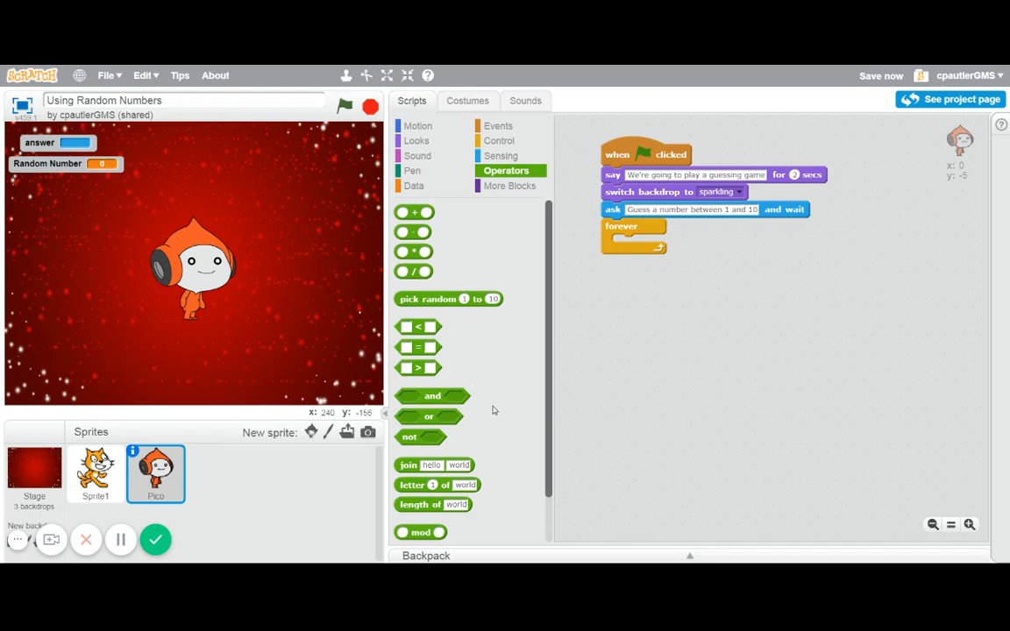
{"action": "left_click", "coordinate": [414, 185]}
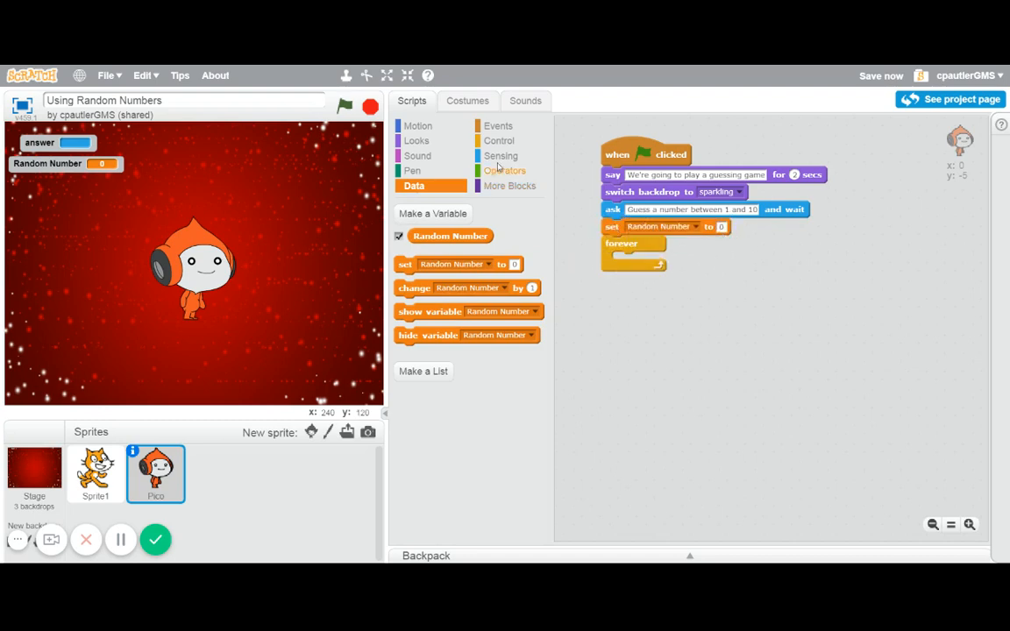
{"action": "left_click", "coordinate": [505, 170]}
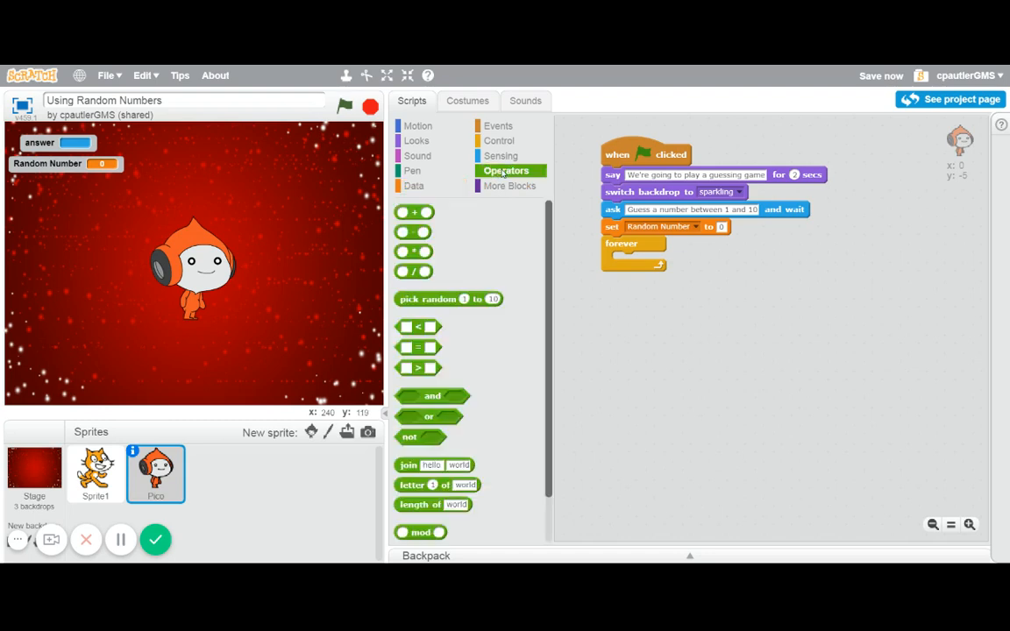
{"action": "left_click_drag", "start_coordinate": [449, 298], "coordinate": [775, 239]}
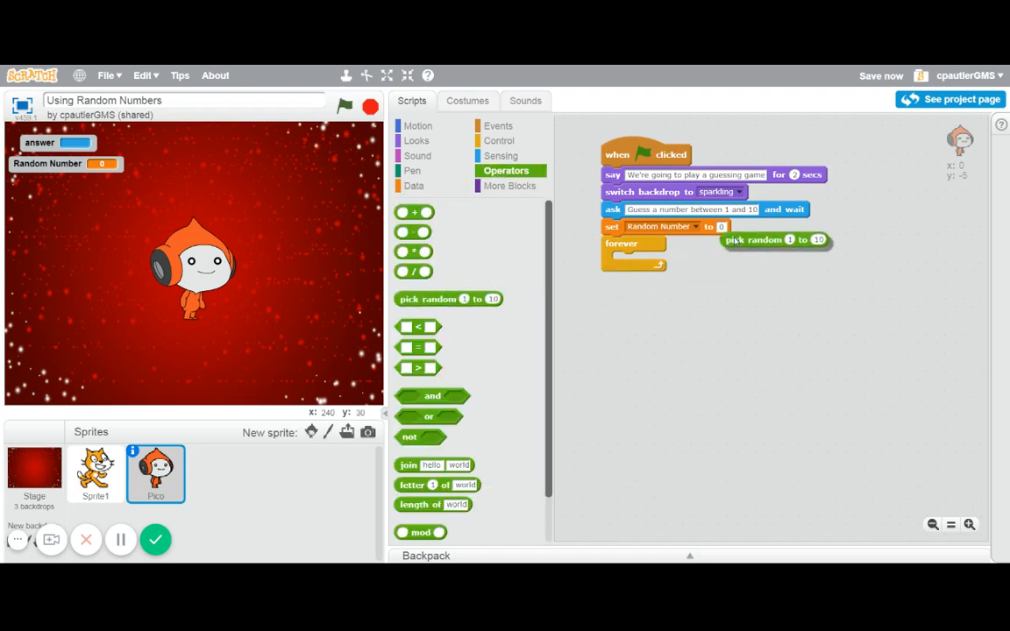
{"action": "left_click_drag", "start_coordinate": [775, 239], "coordinate": [771, 227]}
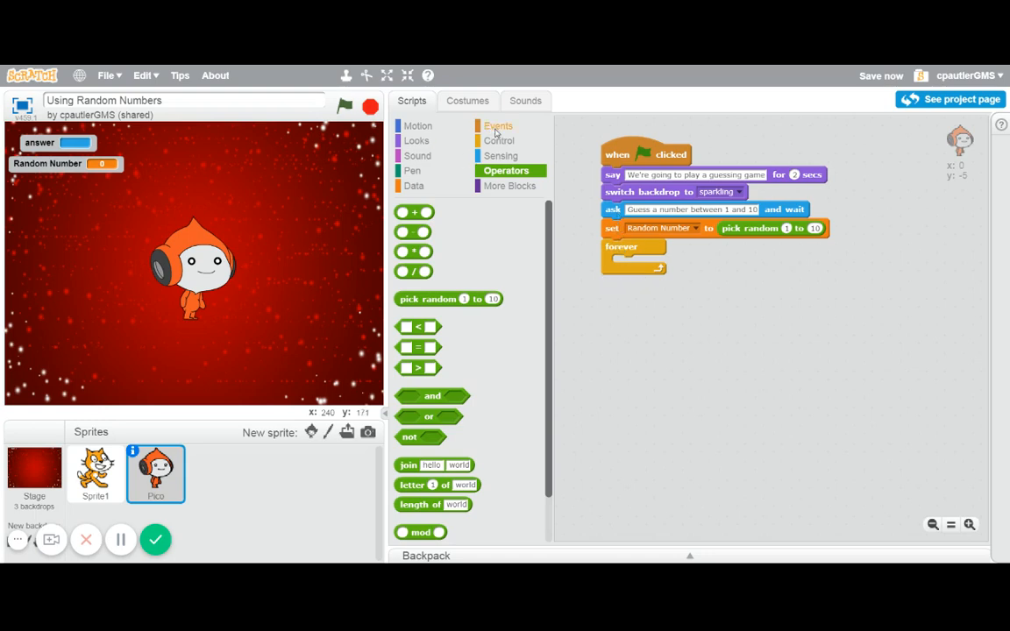
{"action": "left_click", "coordinate": [498, 126]}
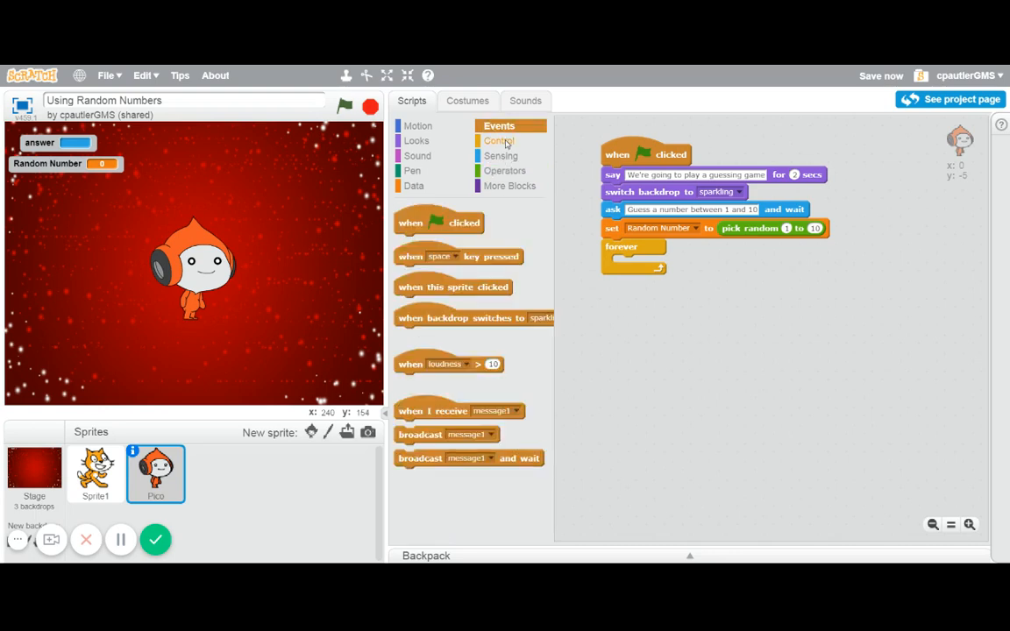
Add an if inside the forever loop checking answer = Random Number.
{"action": "left_click", "coordinate": [499, 140]}
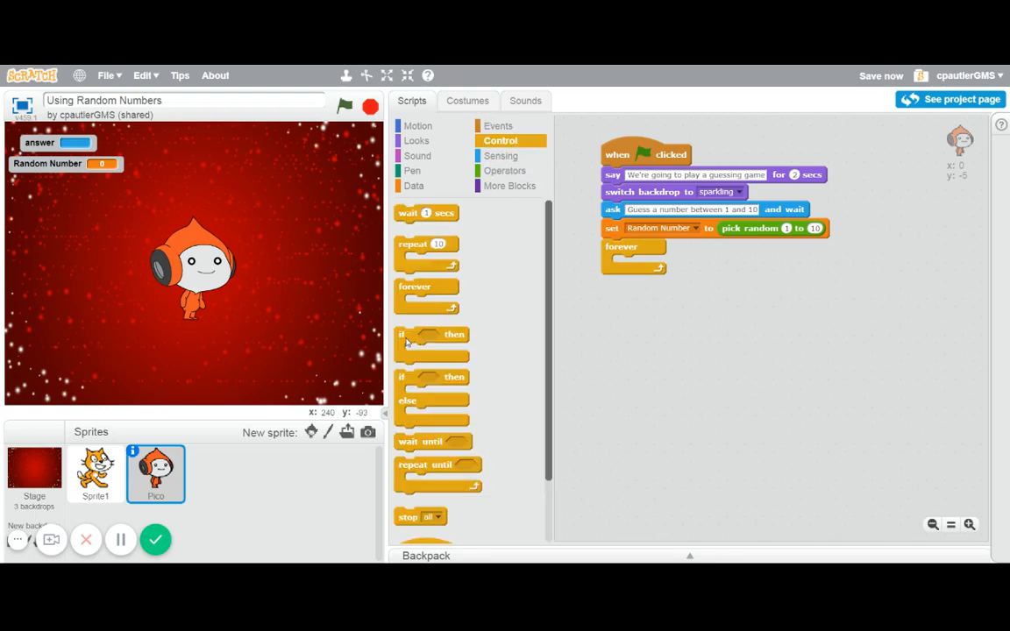
{"action": "left_click_drag", "start_coordinate": [430, 333], "coordinate": [645, 263]}
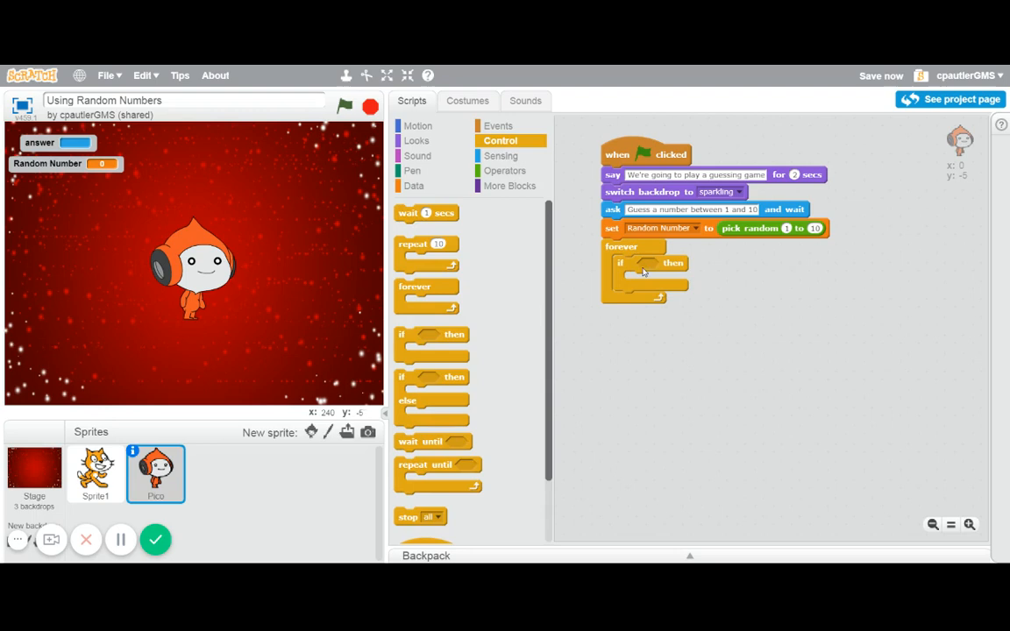
{"action": "mouse_move", "coordinate": [505, 170]}
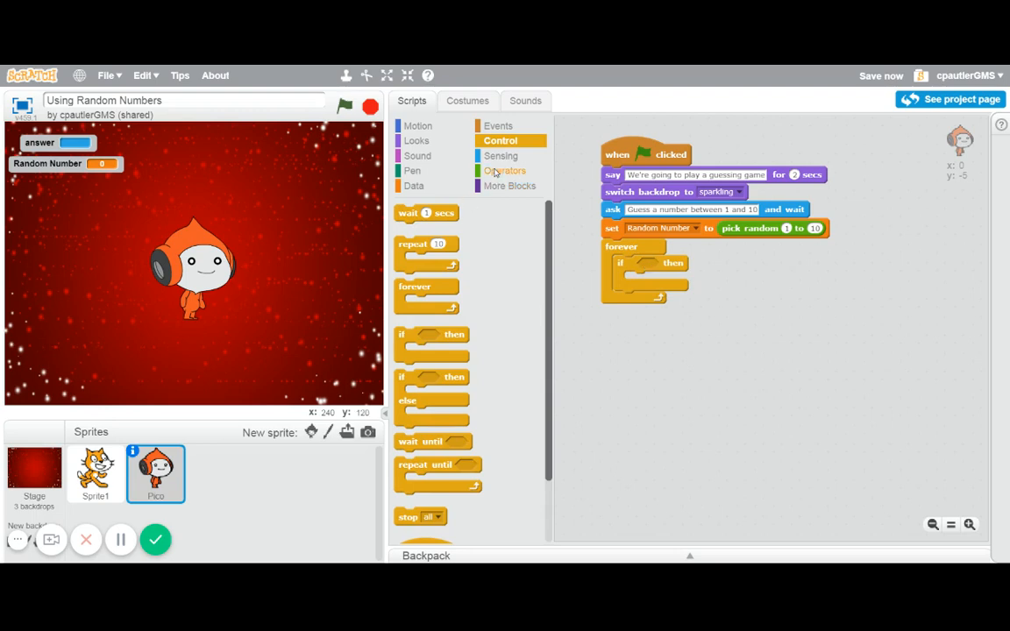
{"action": "left_click", "coordinate": [505, 170]}
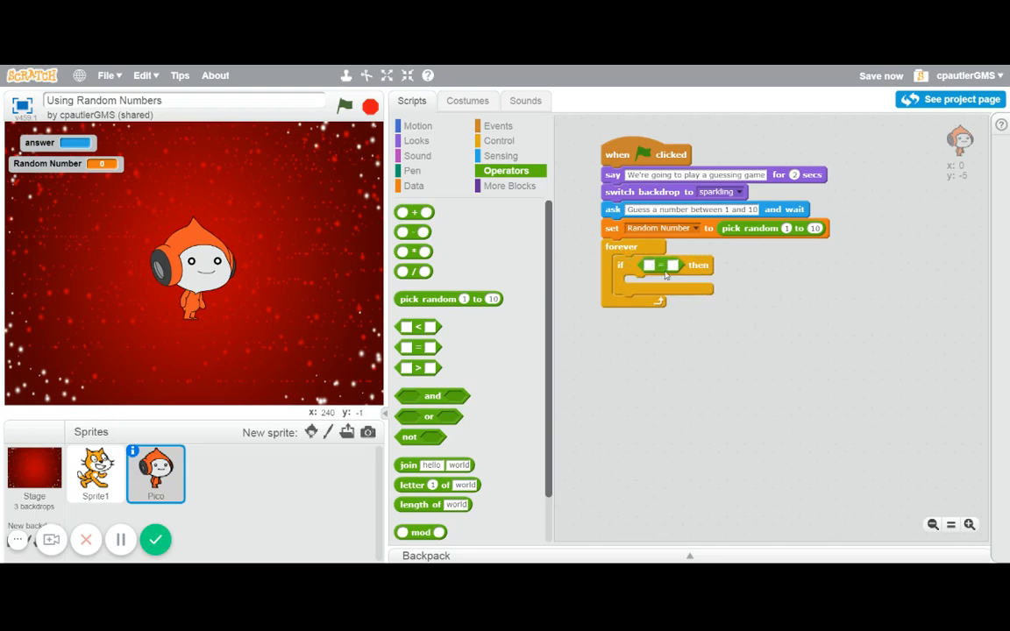
{"action": "mouse_move", "coordinate": [375, 193]}
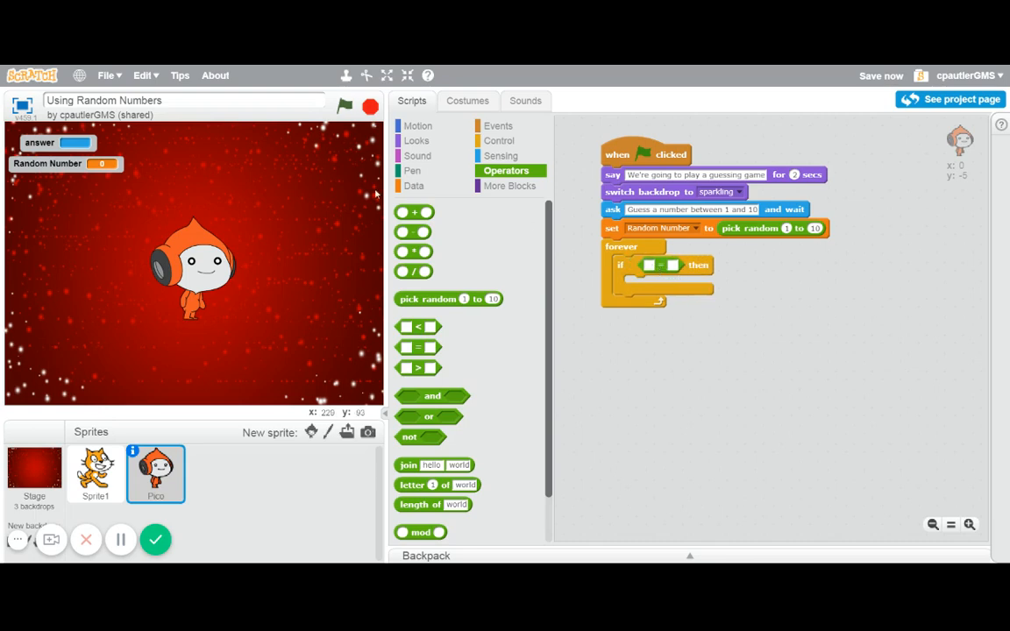
{"action": "left_click", "coordinate": [414, 186]}
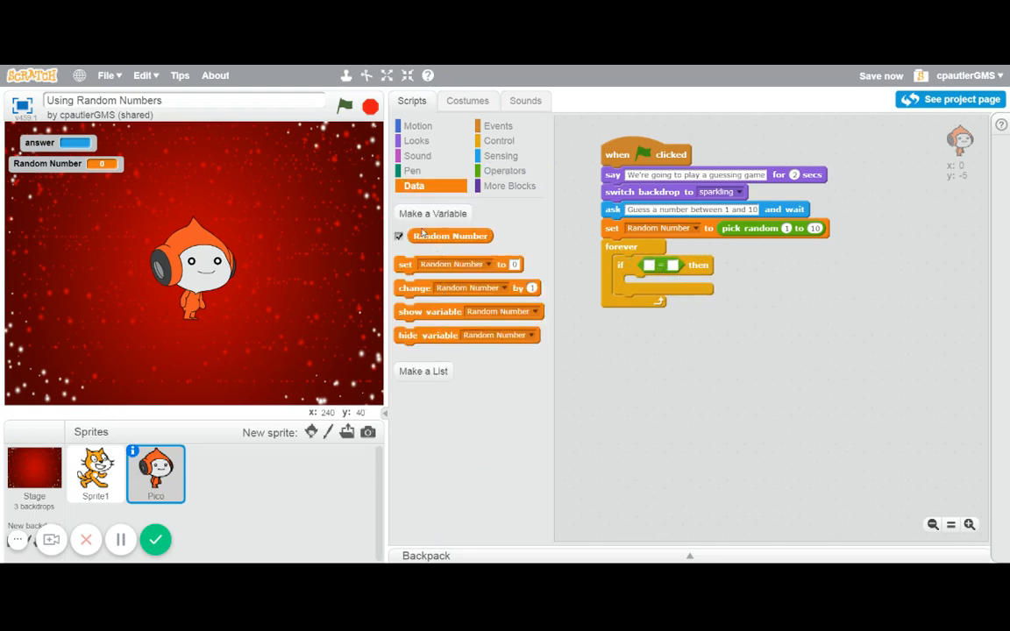
{"action": "left_click_drag", "start_coordinate": [450, 235], "coordinate": [693, 270]}
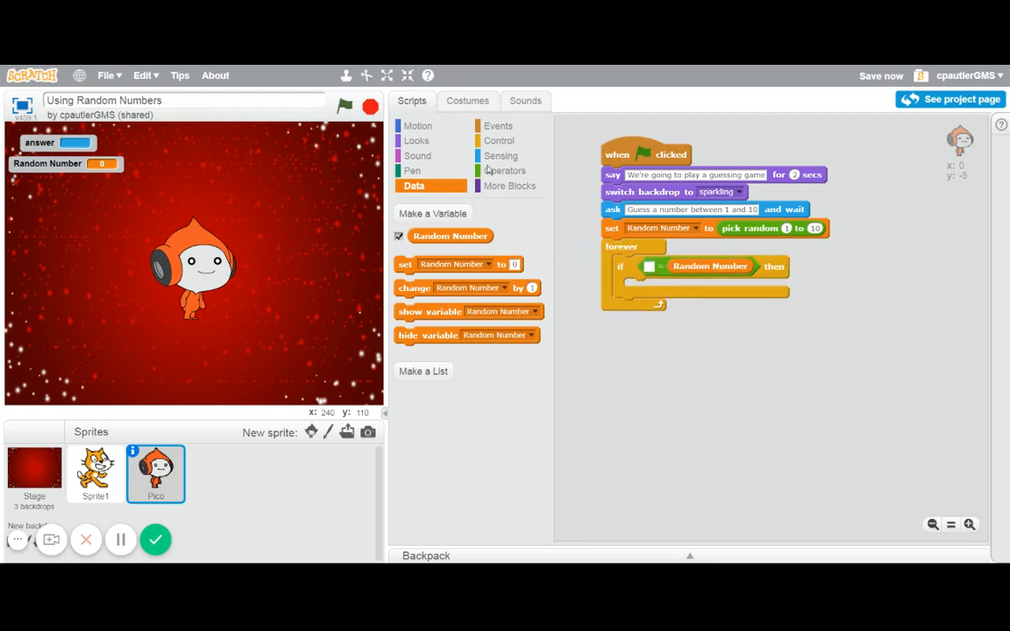
{"action": "left_click", "coordinate": [502, 154]}
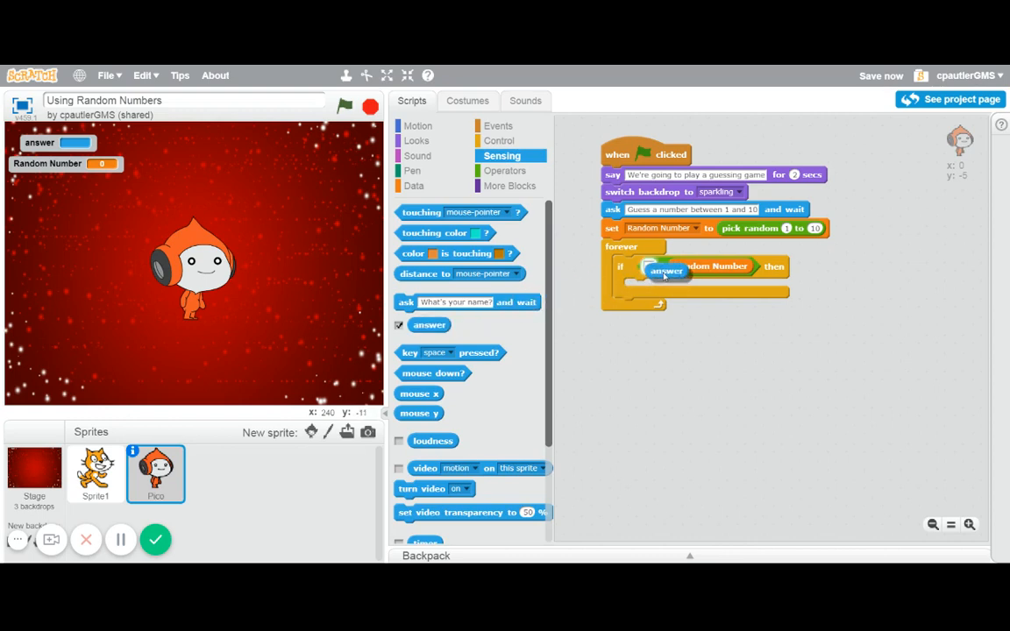
Inside that if, say You Got It for 2 secs and stop this script.
{"action": "left_click", "coordinate": [418, 141]}
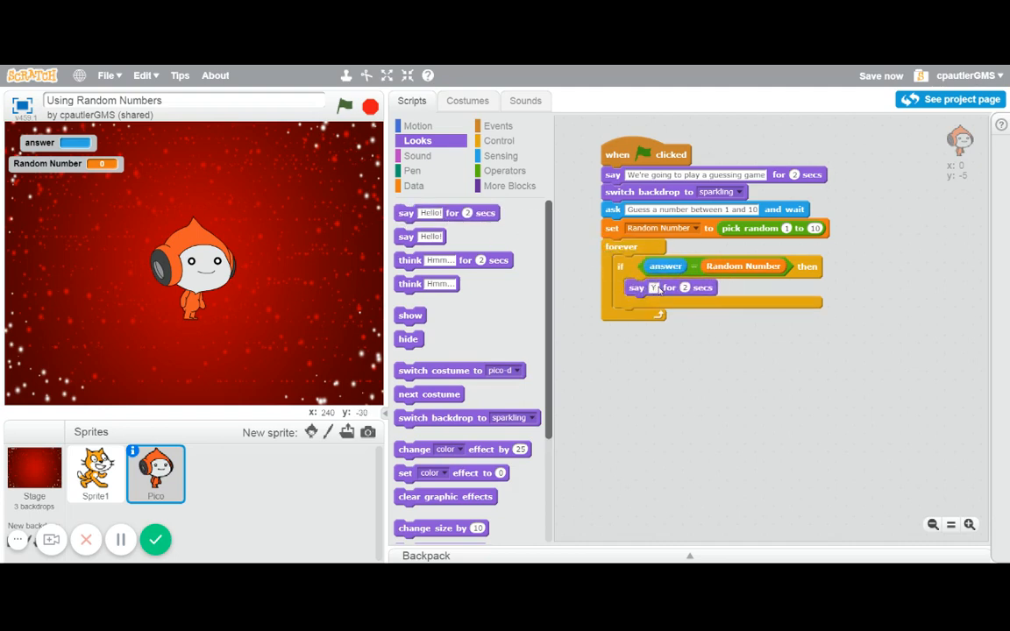
{"action": "type", "text": "You Got it!"}
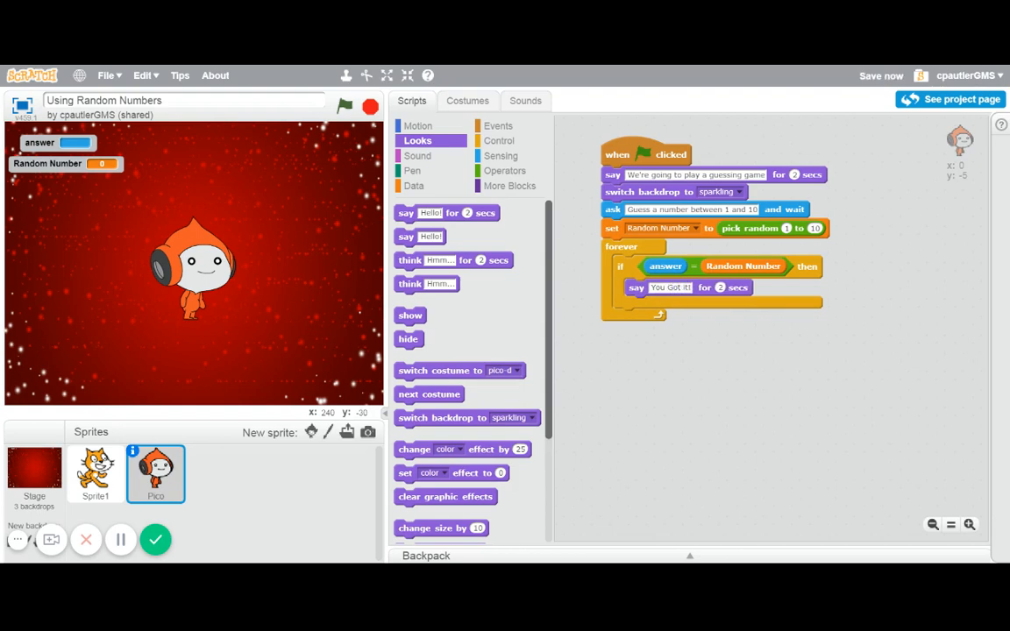
{"action": "left_click", "coordinate": [498, 140]}
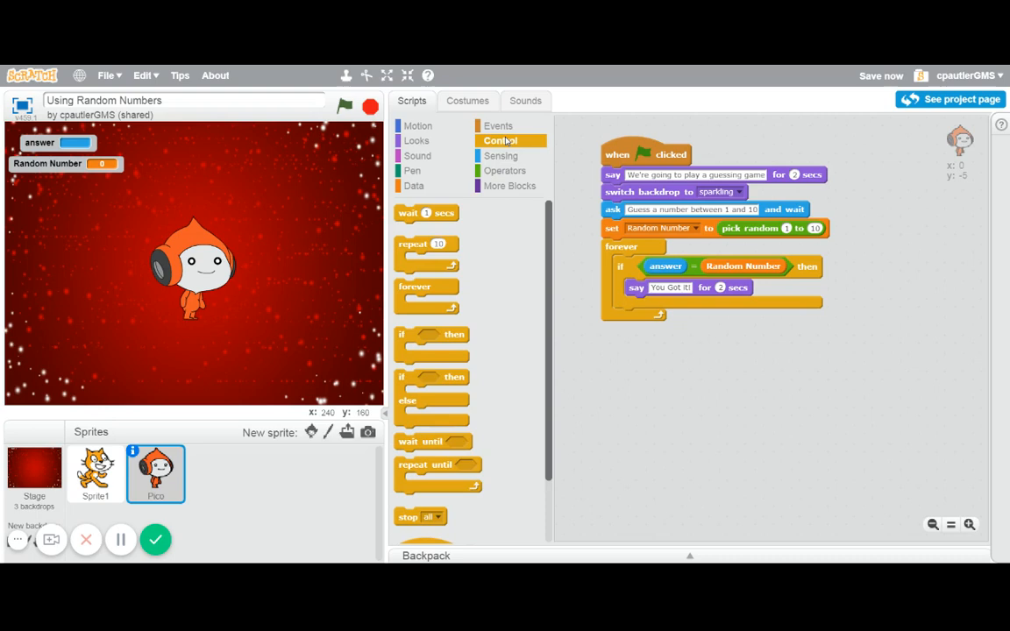
{"action": "scroll", "scroll_direction": "down", "scroll_amount": 3}
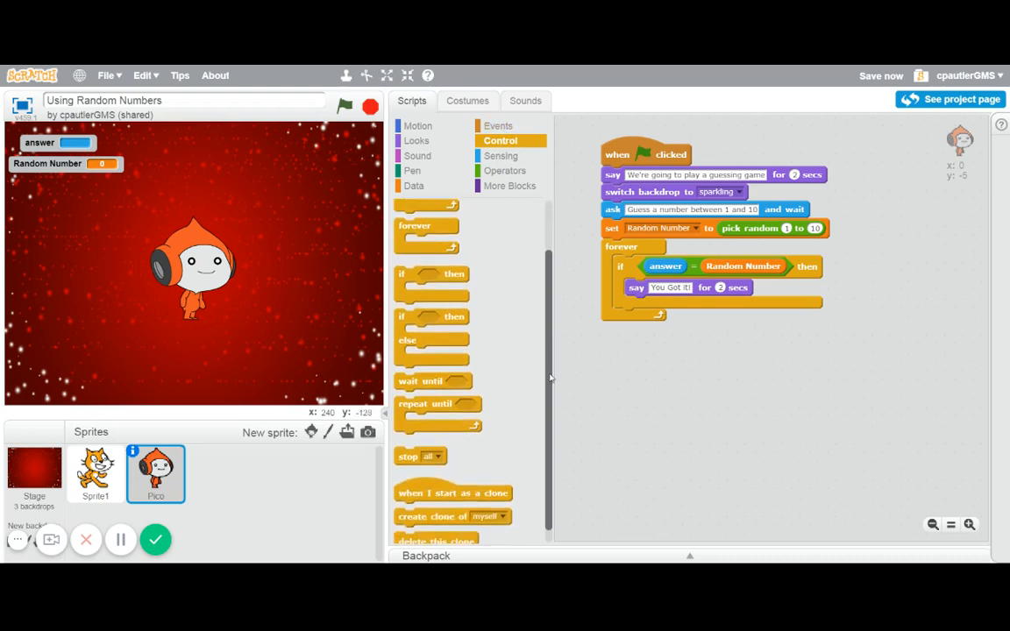
{"action": "scroll", "scroll_direction": "down", "scroll_amount": 3}
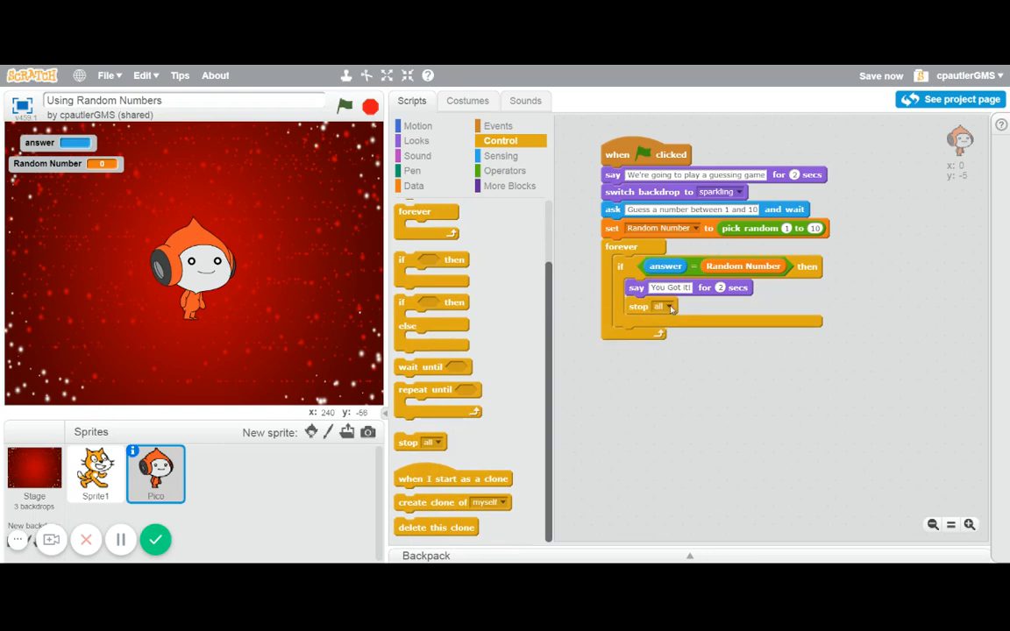
{"action": "left_click", "coordinate": [668, 306]}
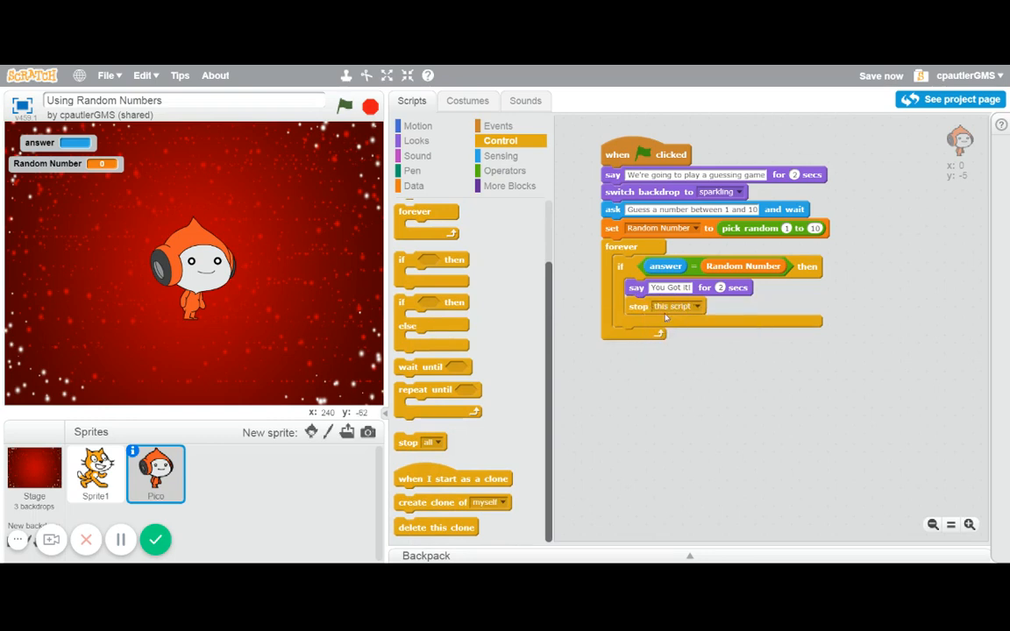
{"action": "left_click_drag", "start_coordinate": [430, 267], "coordinate": [666, 363]}
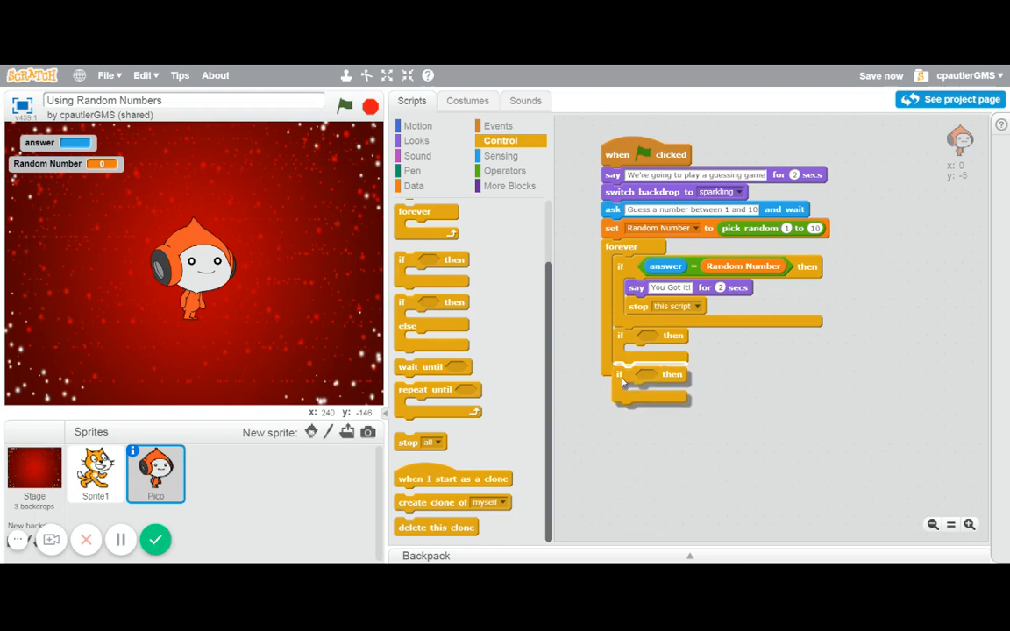
Fill the second if with answer < Random Number and say Too Low! for 2 secs.
{"action": "left_click", "coordinate": [505, 170]}
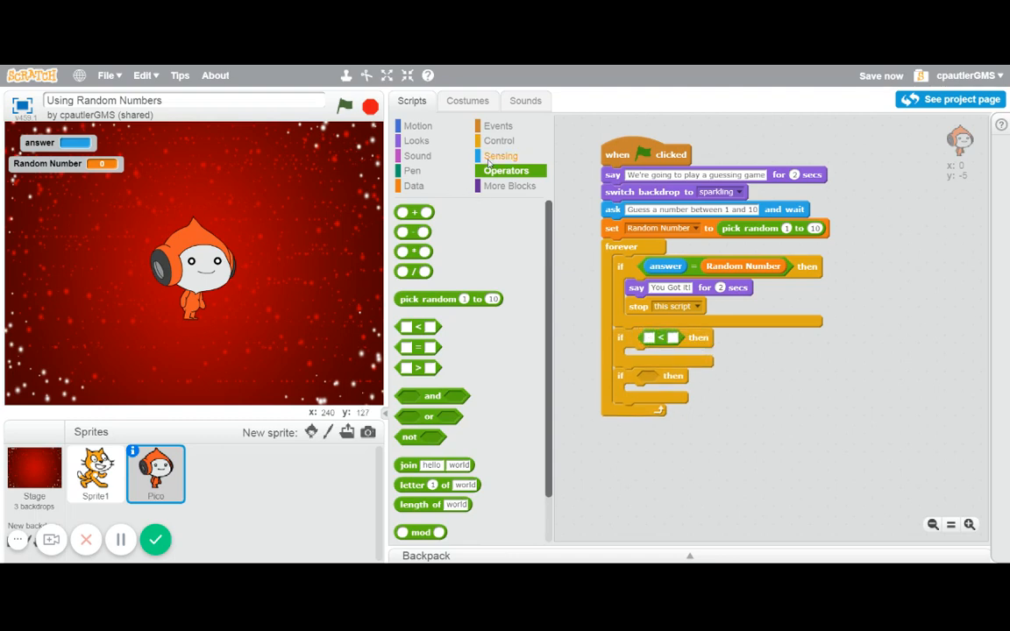
{"action": "left_click", "coordinate": [502, 155]}
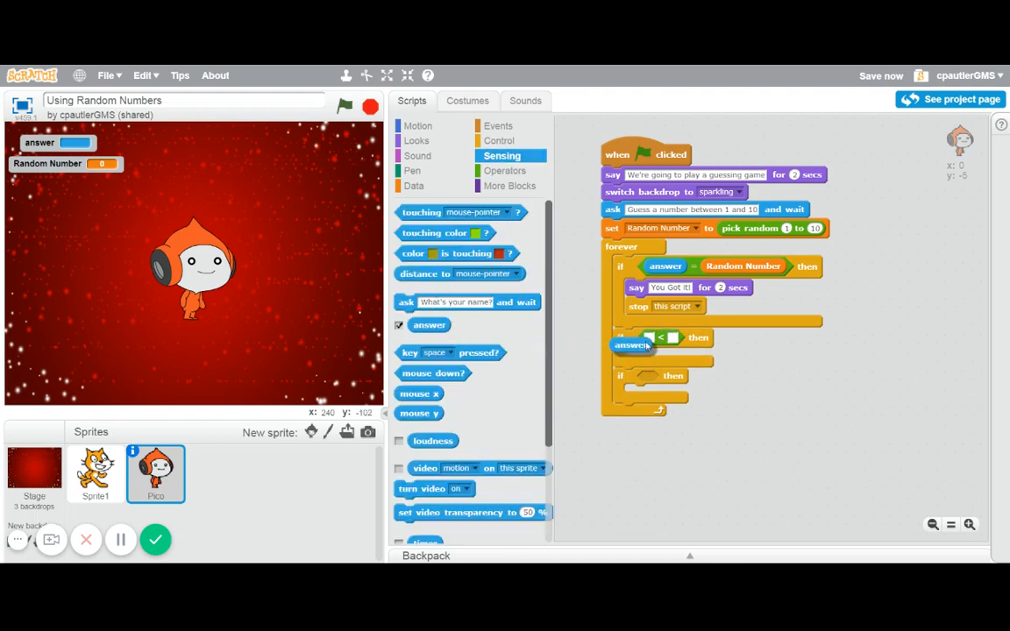
{"action": "left_click", "coordinate": [414, 186]}
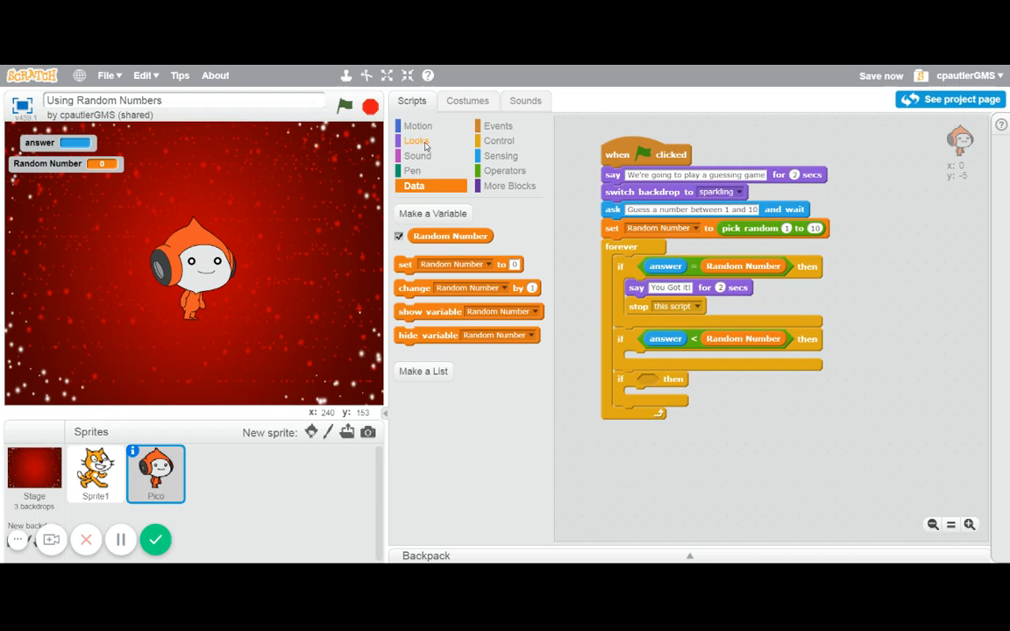
{"action": "left_click", "coordinate": [417, 141]}
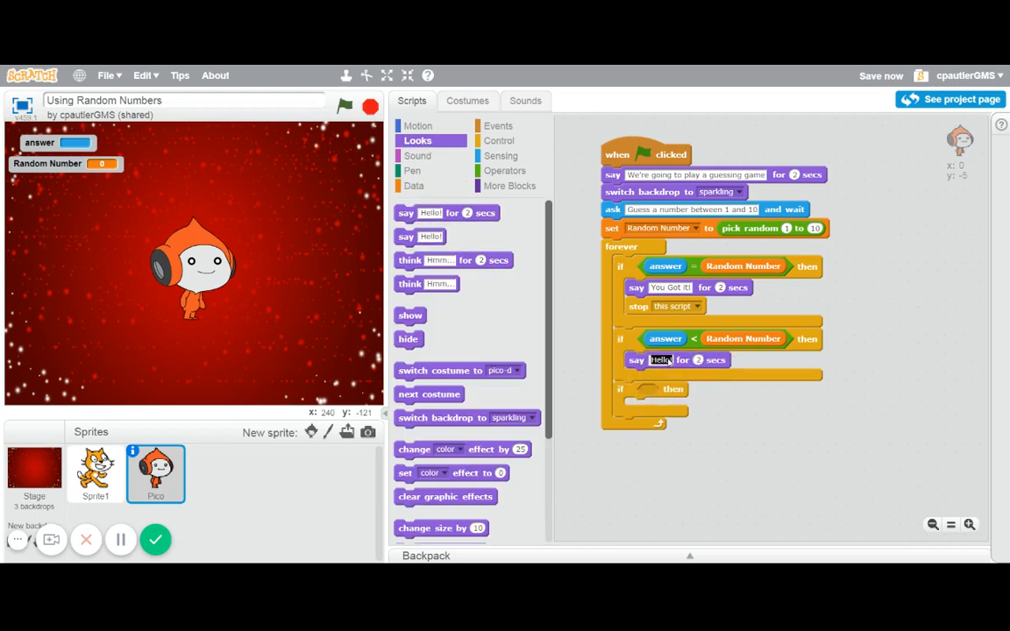
{"action": "type", "text": "Too Low!"}
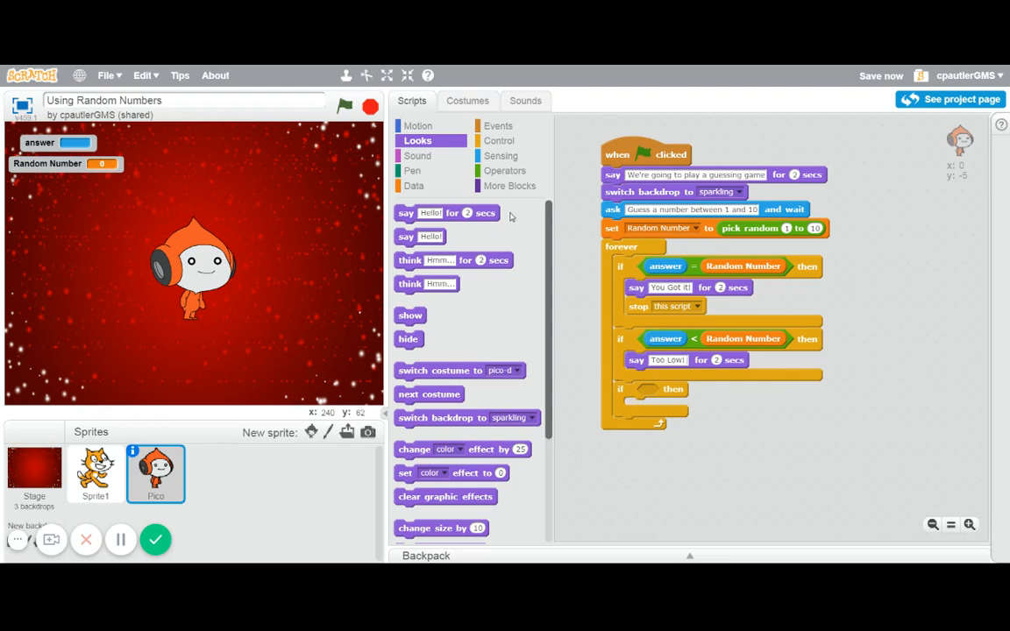
Fill the third if with answer > Random Number and say Too High! for 2 secs.
{"action": "left_click", "coordinate": [505, 170]}
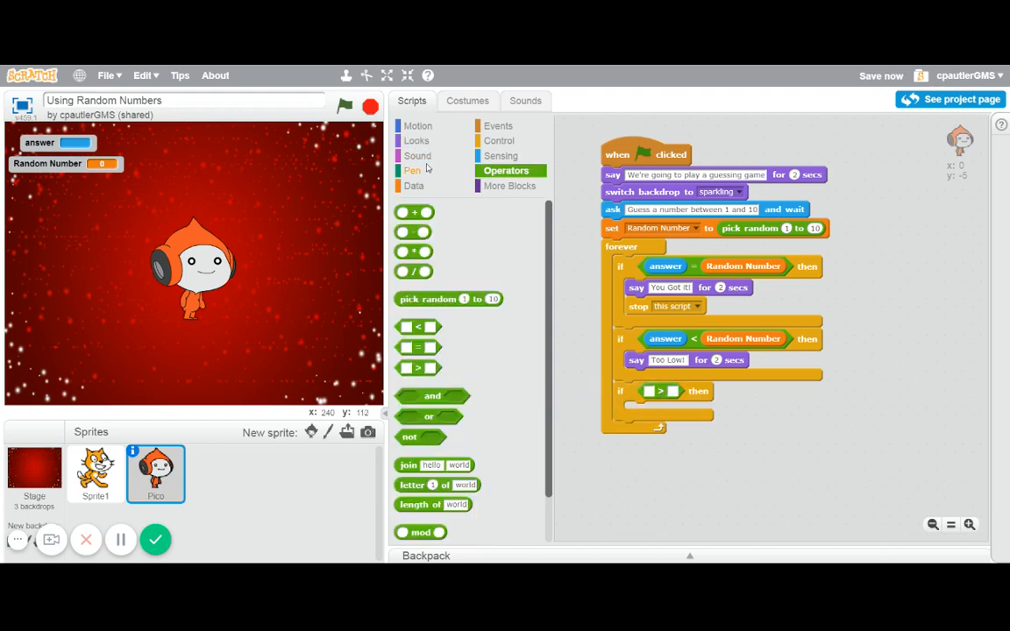
{"action": "left_click", "coordinate": [502, 154]}
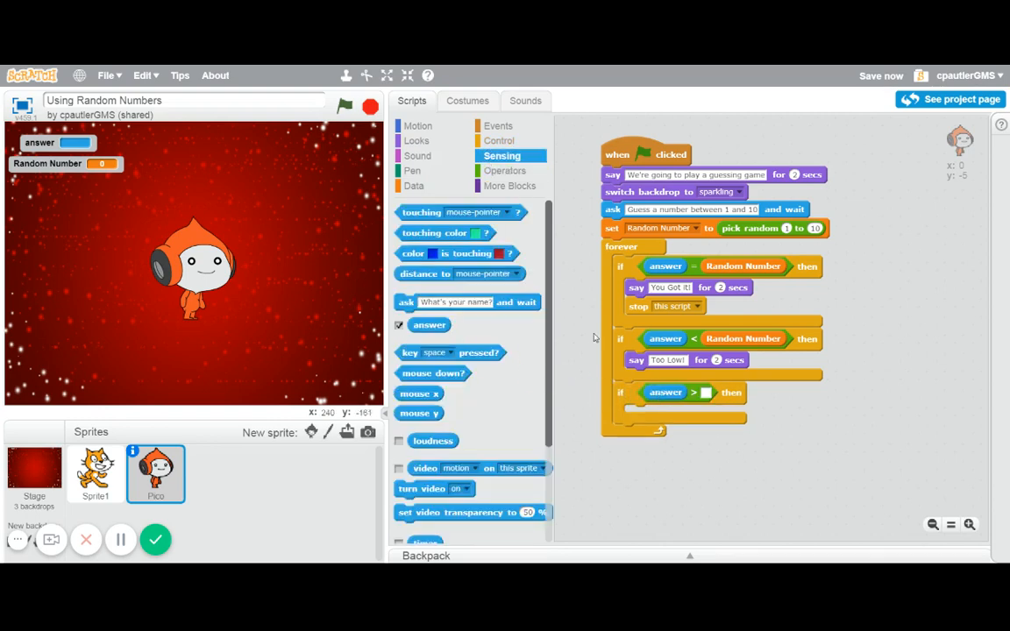
{"action": "left_click", "coordinate": [414, 186]}
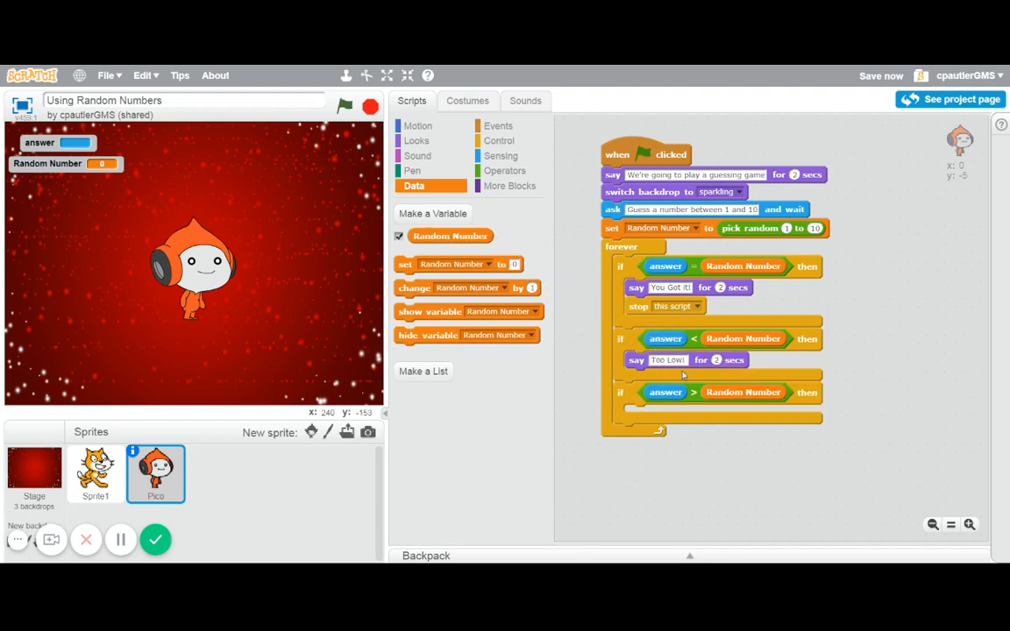
{"action": "left_click", "coordinate": [417, 140]}
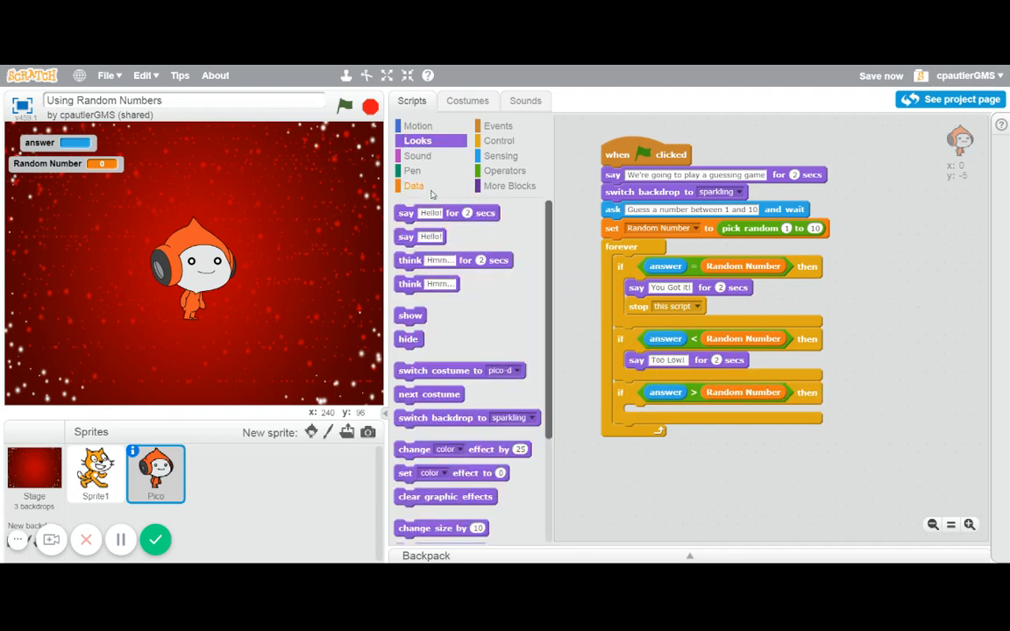
{"action": "left_click_drag", "start_coordinate": [407, 213], "coordinate": [670, 410]}
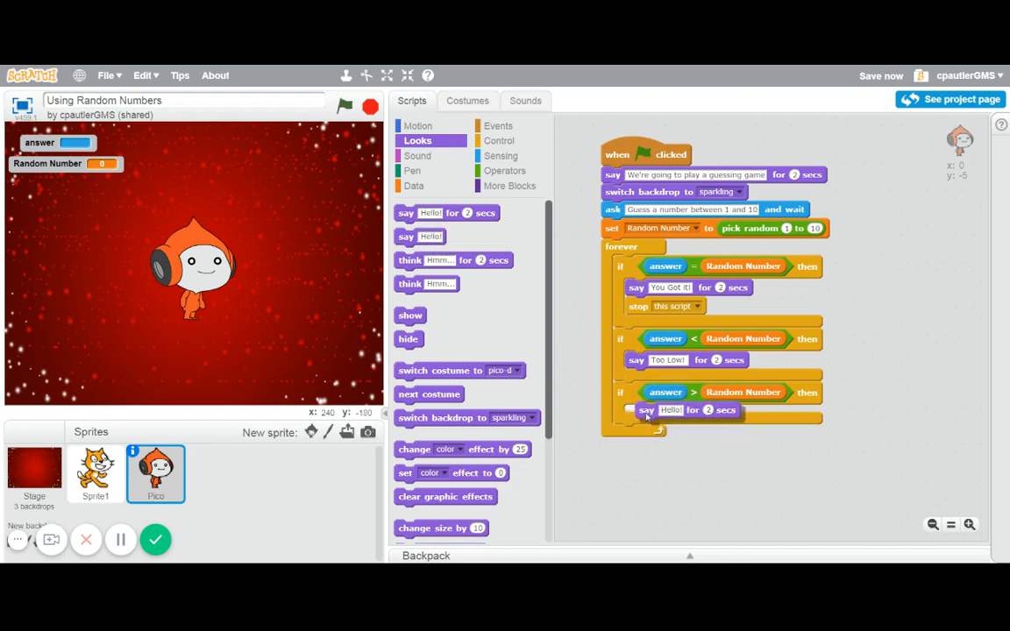
{"action": "left_click", "coordinate": [670, 414]}
{"action": "type", "text": "Too High!"}
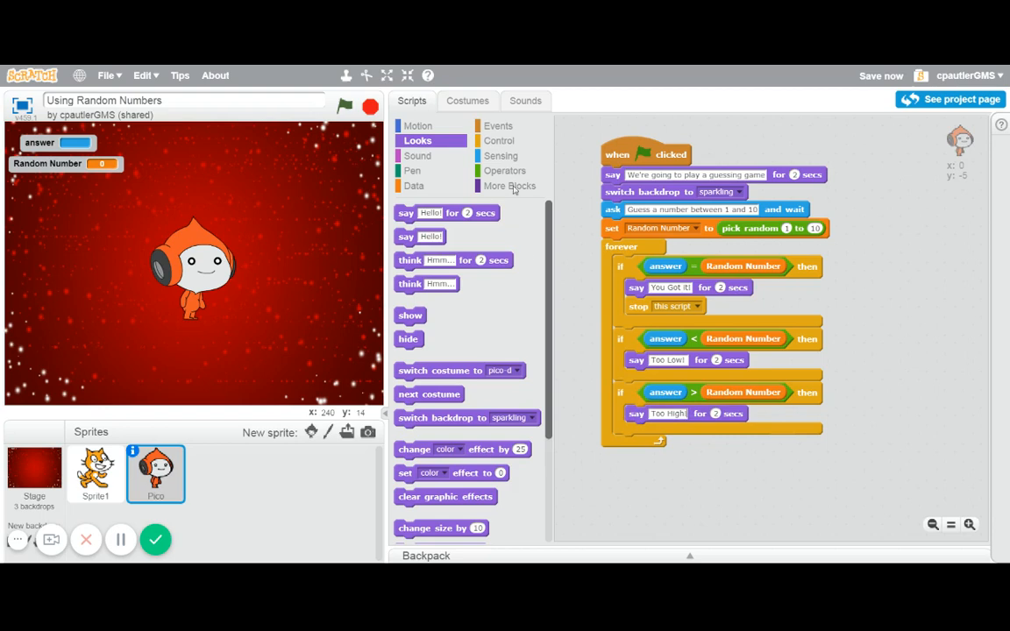
Add an ask Try Again! and wait block below the three checks in the loop.
{"action": "left_click", "coordinate": [501, 154]}
{"action": "type", "text": "Try Again"}
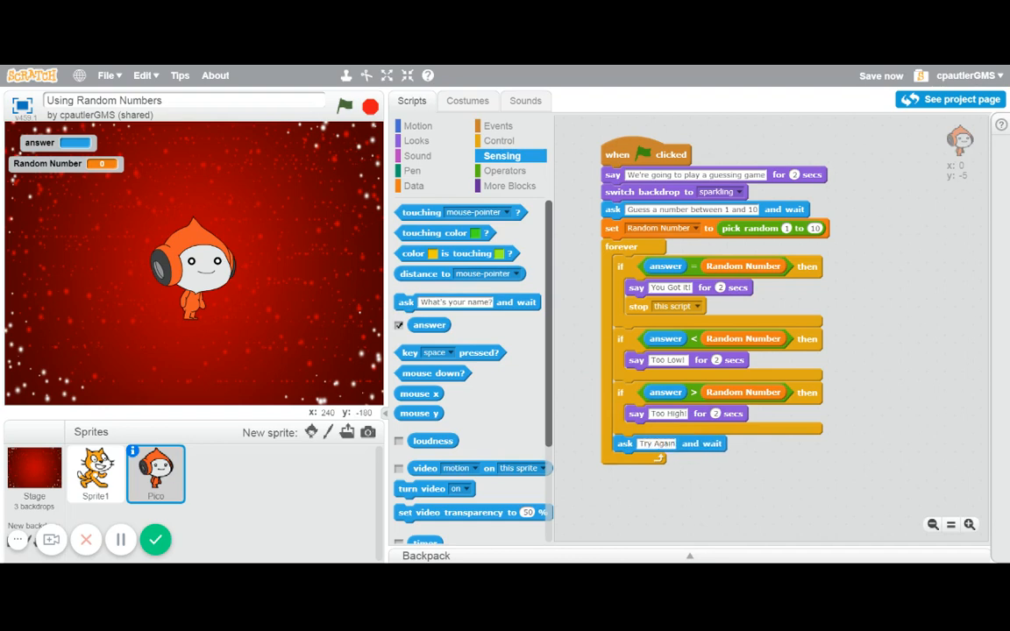
{"action": "mouse_move", "coordinate": [596, 273]}
{"action": "type", "text": "!"}
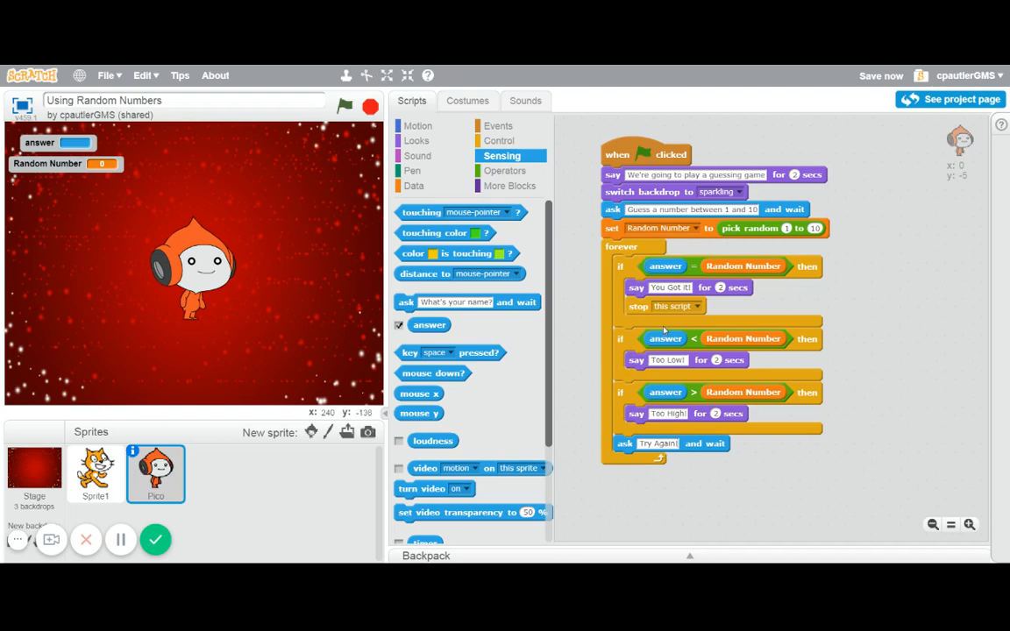
{"action": "mouse_move", "coordinate": [683, 367]}
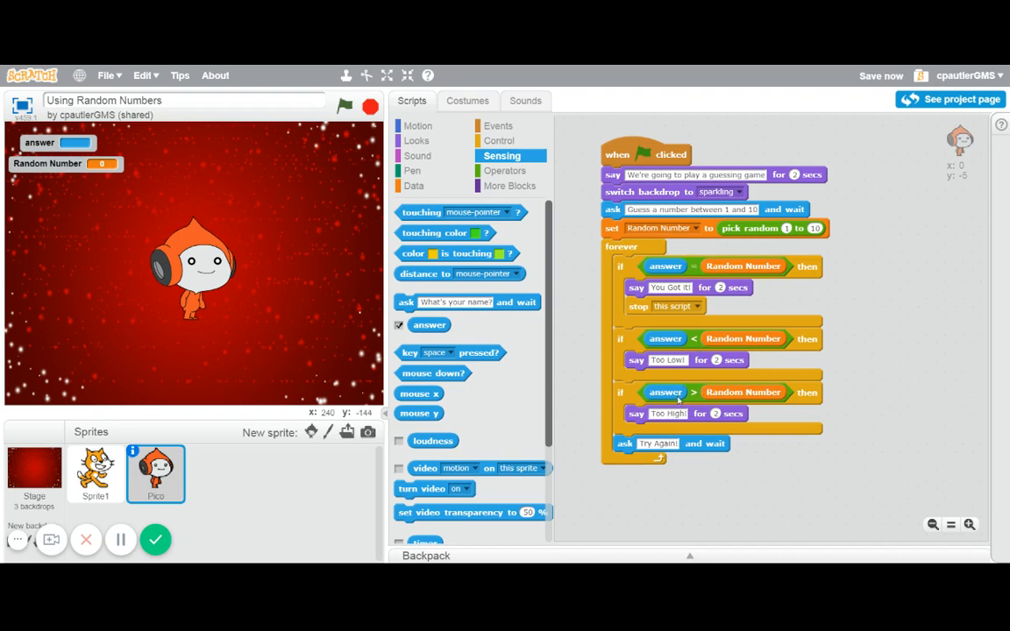
{"action": "mouse_move", "coordinate": [638, 275]}
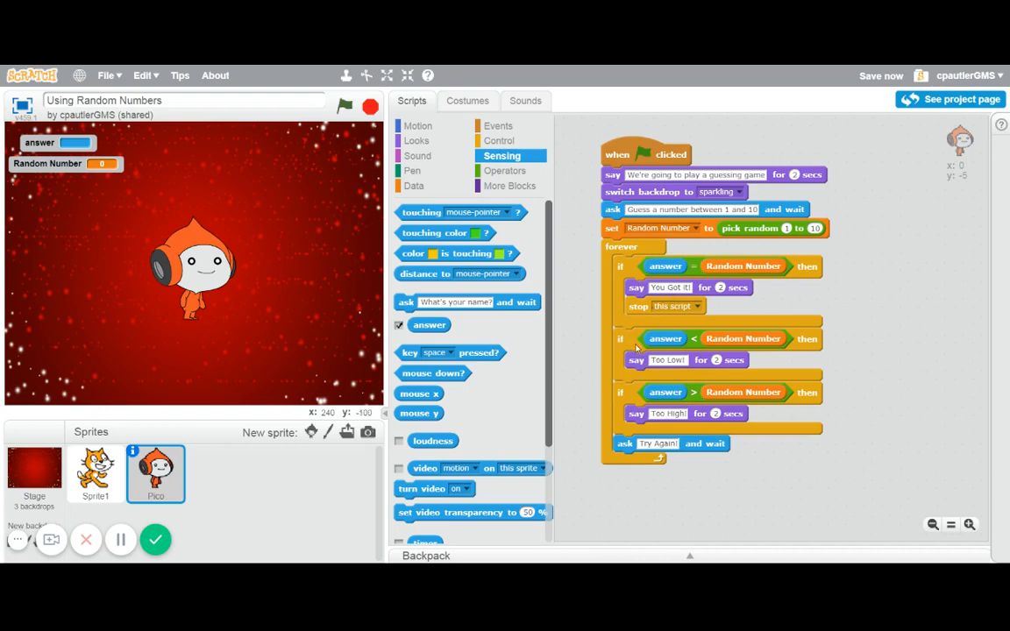
{"action": "mouse_move", "coordinate": [630, 326]}
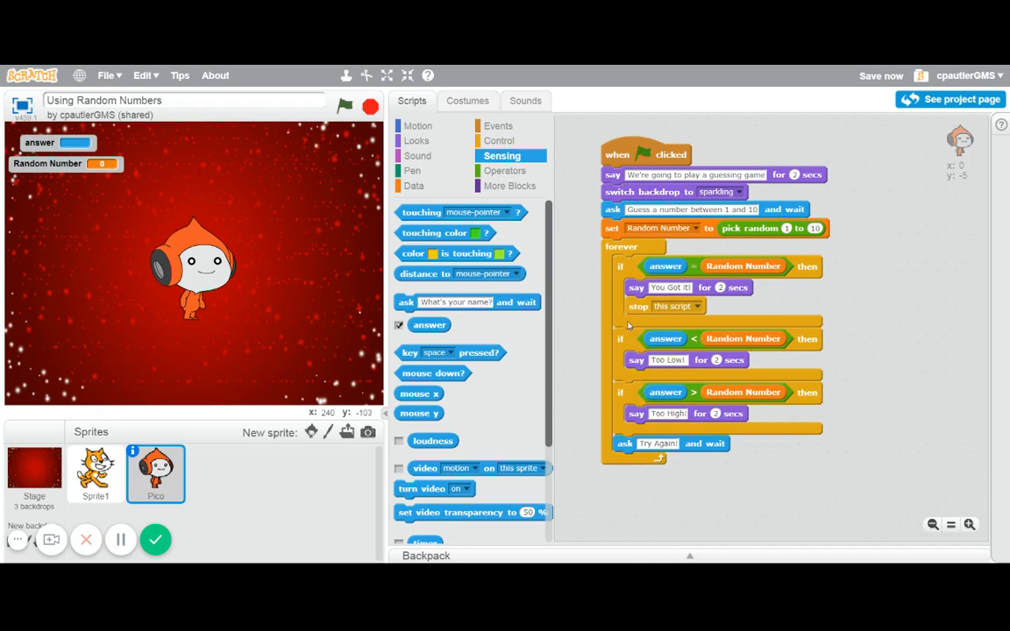
{"action": "mouse_move", "coordinate": [630, 451]}
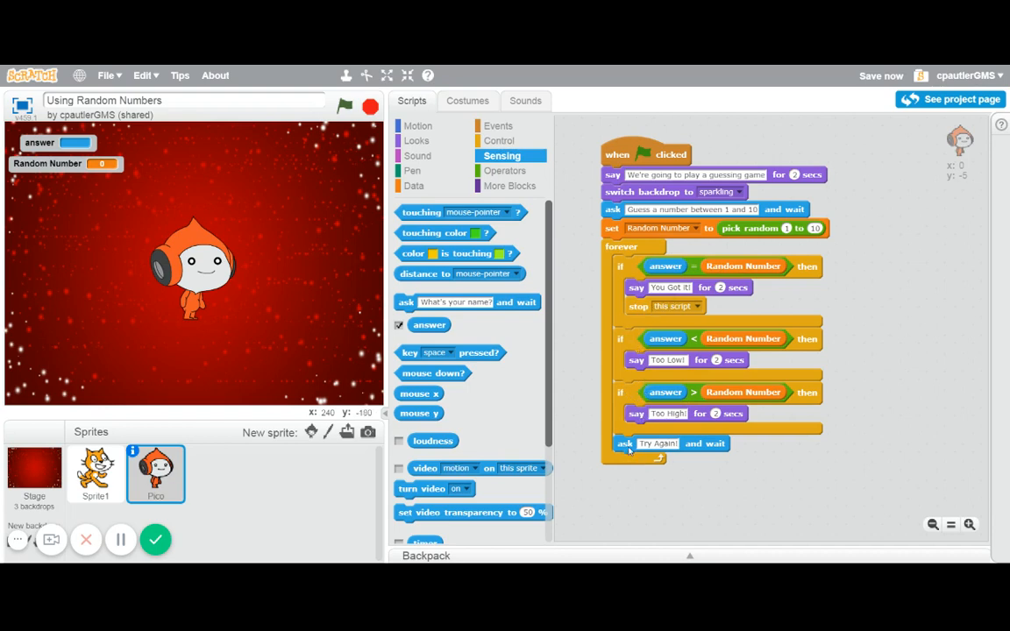
{"action": "mouse_move", "coordinate": [652, 252]}
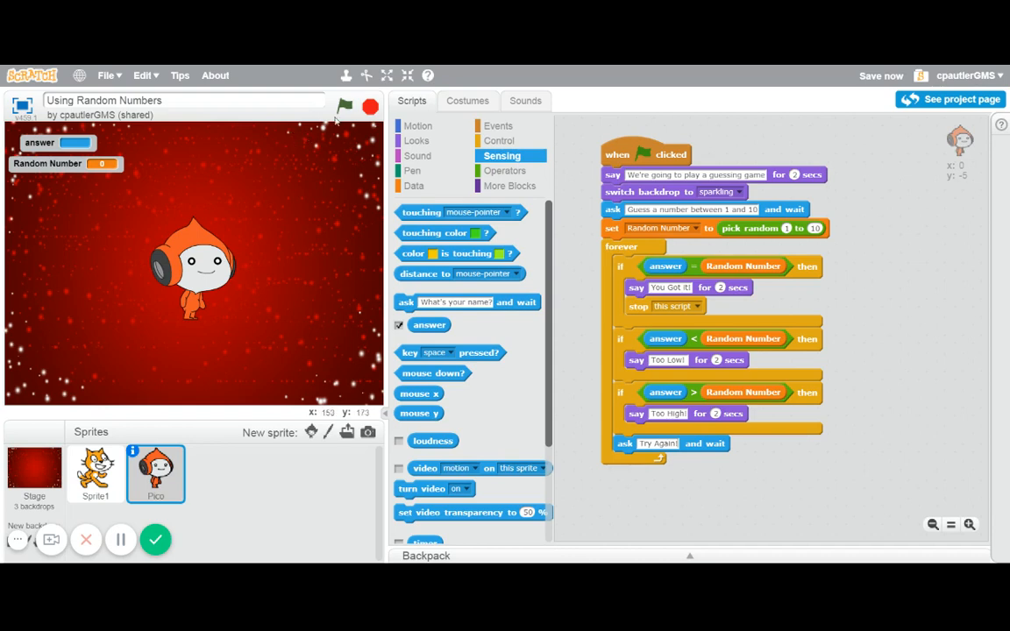
Run the game and guess 2, which draws the 'Try Again!' response.
{"action": "left_click", "coordinate": [344, 107]}
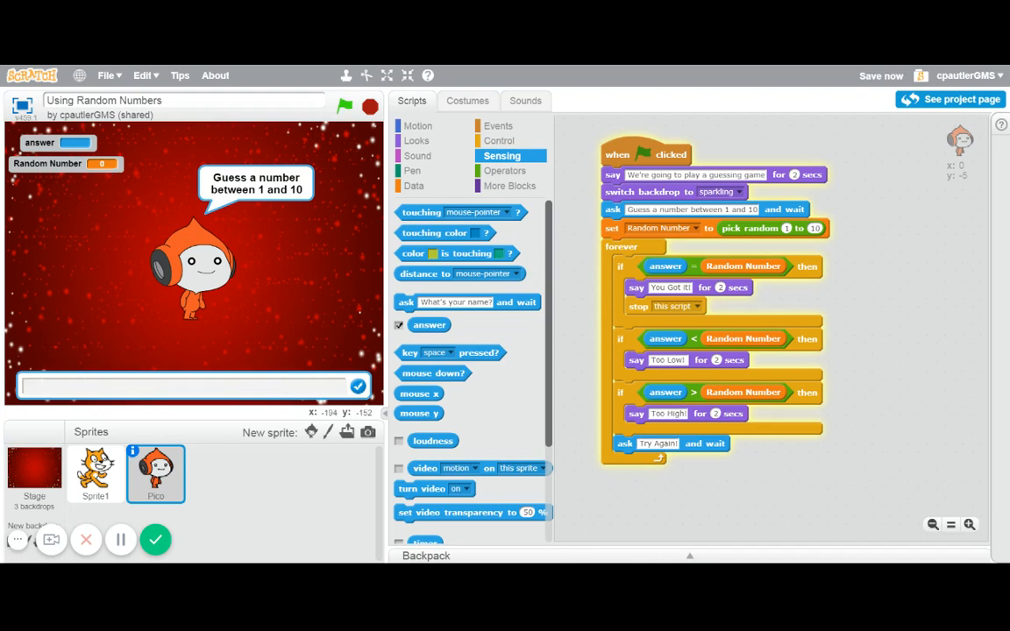
{"action": "type", "text": "2"}
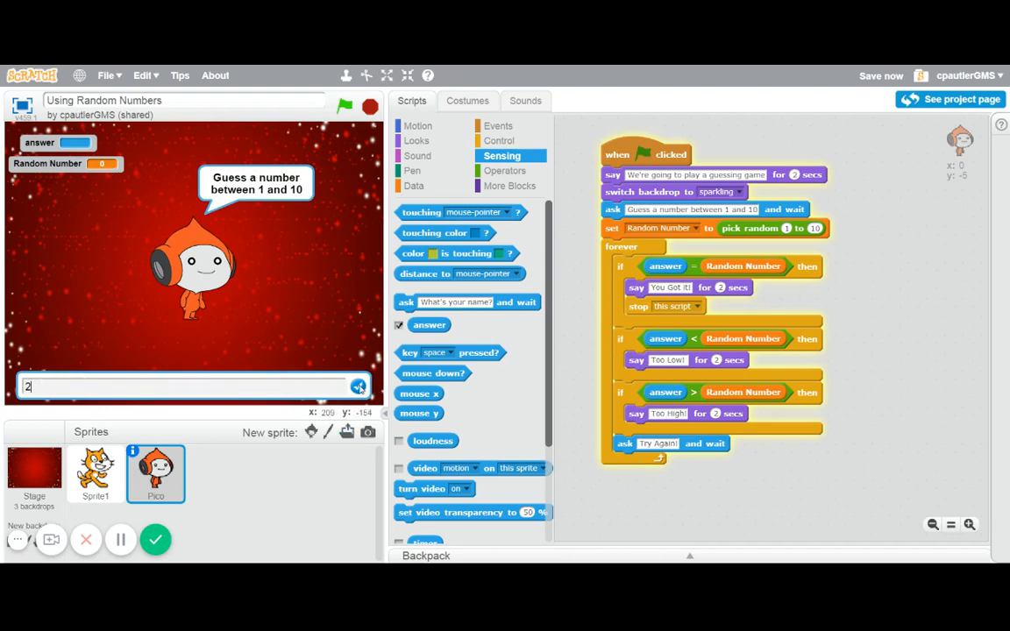
{"action": "left_click", "coordinate": [358, 388]}
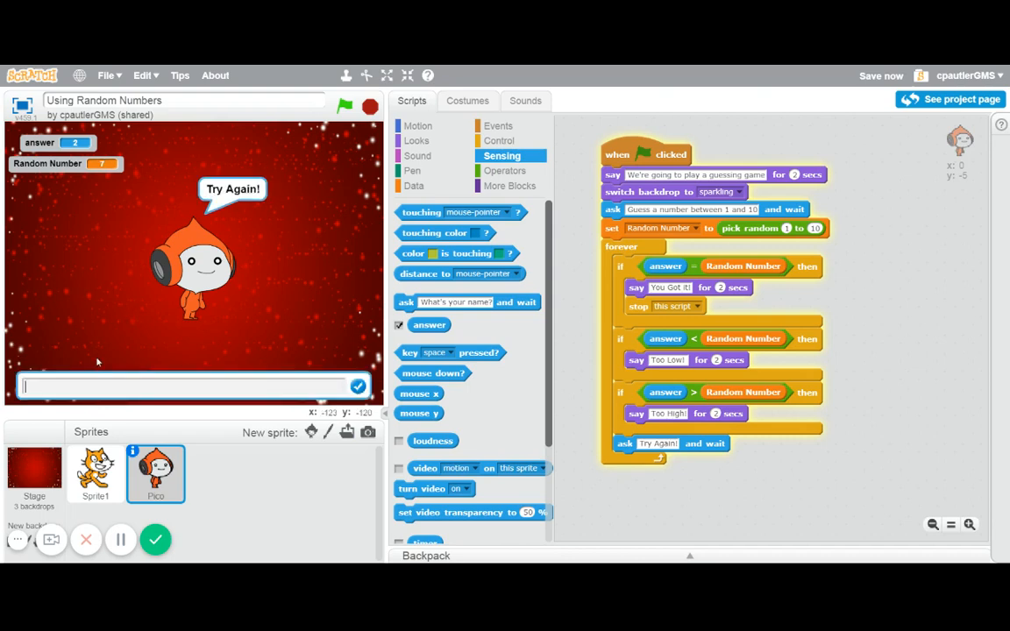
Enter 8, then 7, matching the random number 7 to win.
{"action": "type", "text": "8"}
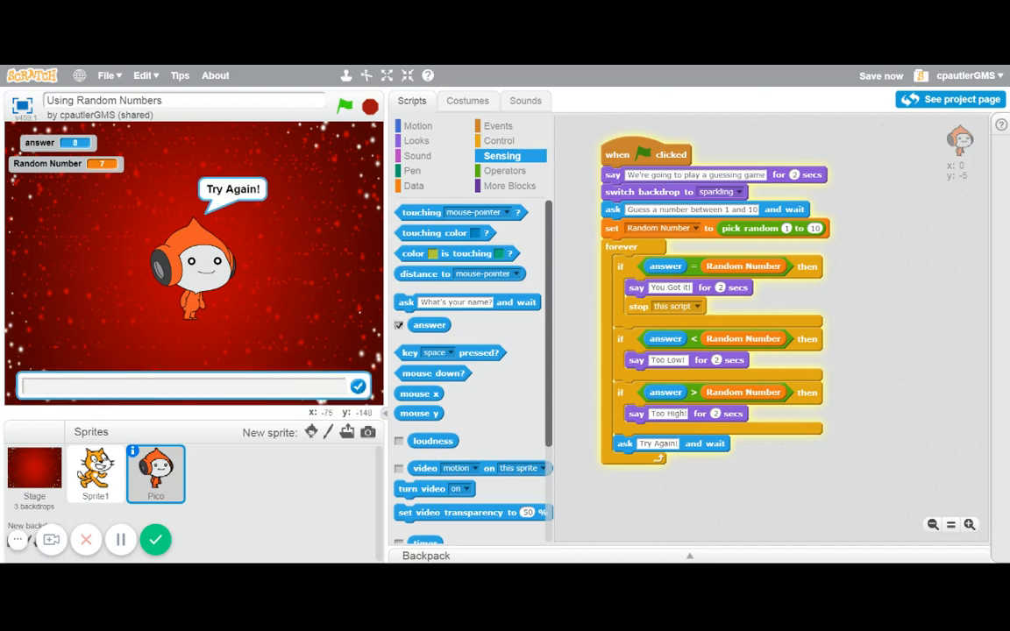
{"action": "type", "text": "7"}
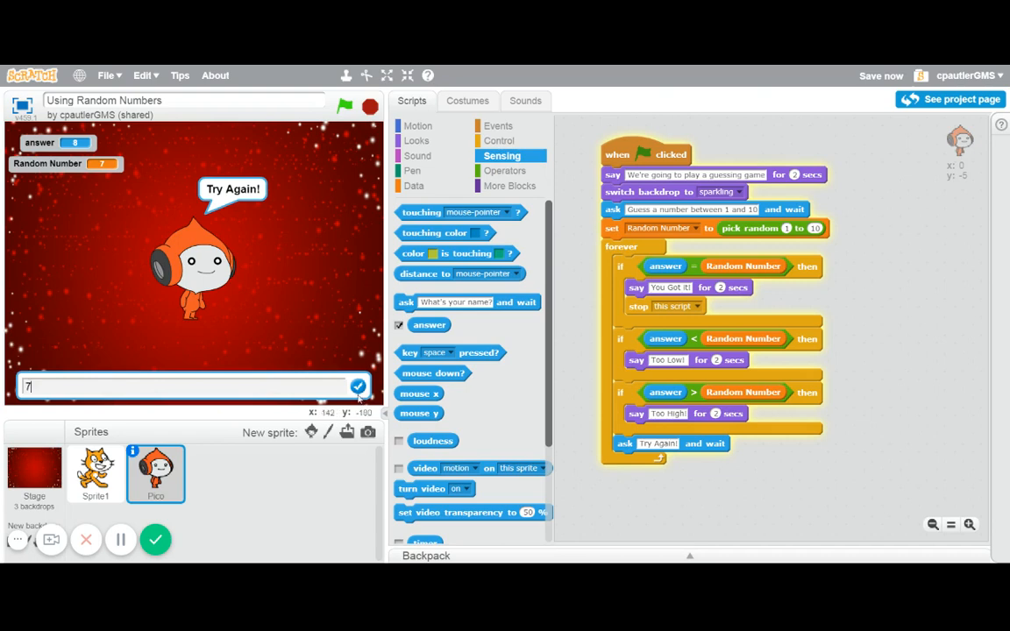
{"action": "left_click", "coordinate": [358, 388]}
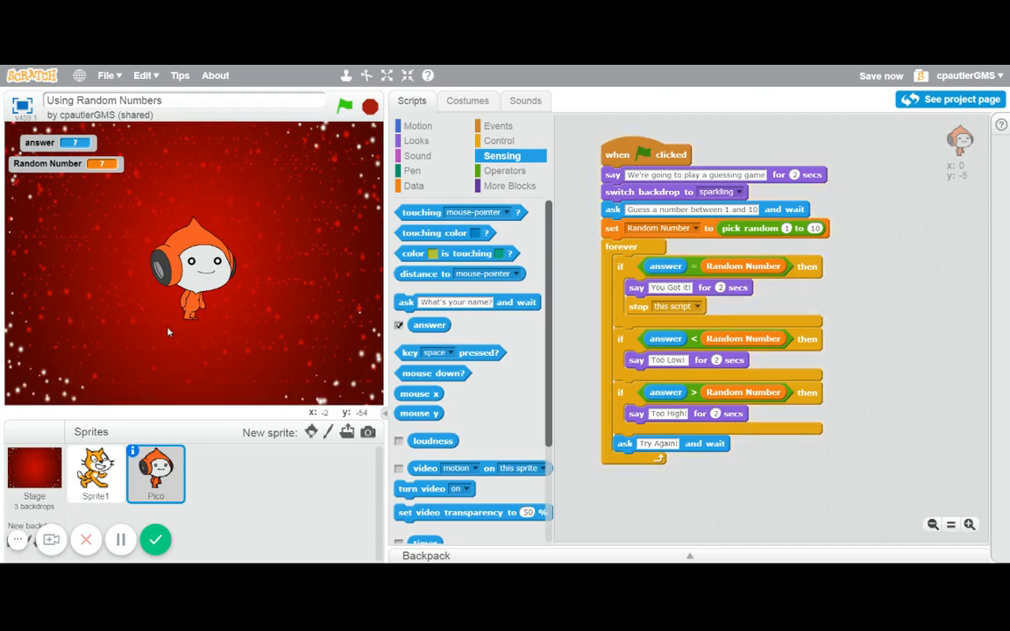
{"action": "mouse_move", "coordinate": [765, 279]}
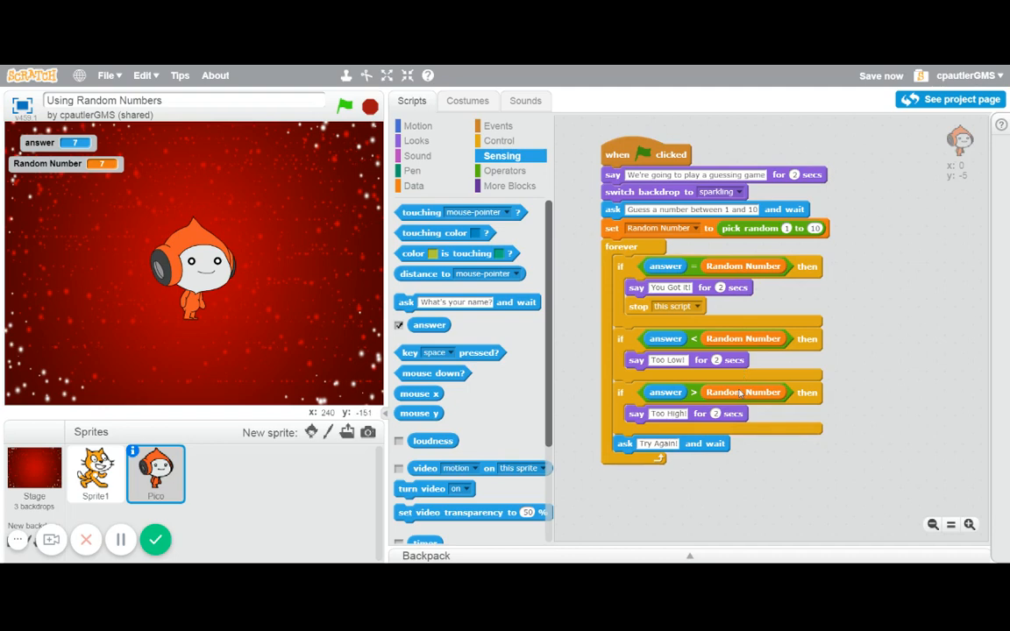
{"action": "mouse_move", "coordinate": [501, 350]}
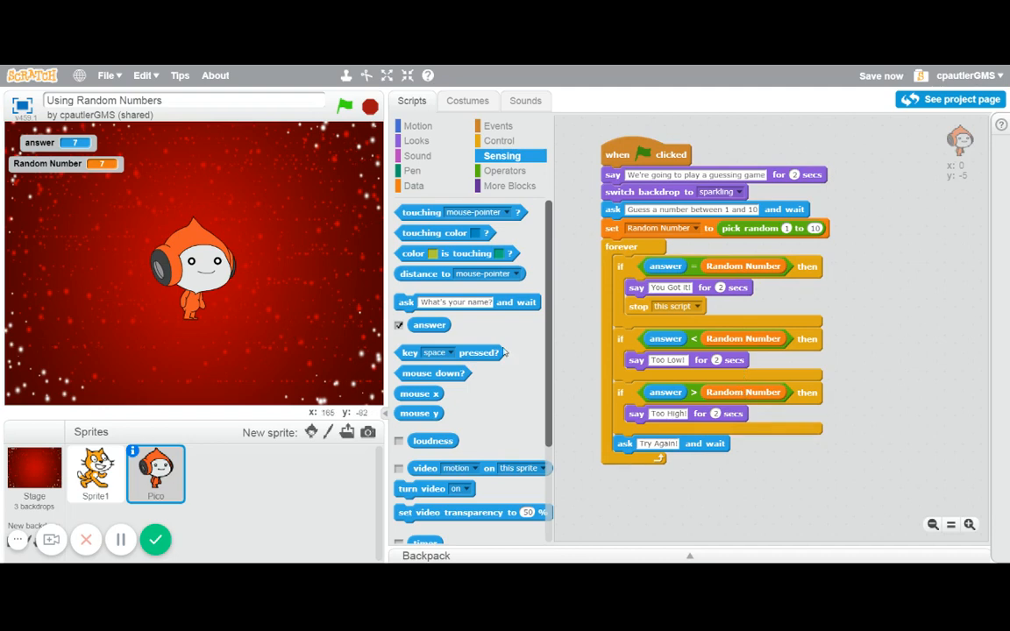
{"action": "mouse_move", "coordinate": [733, 271]}
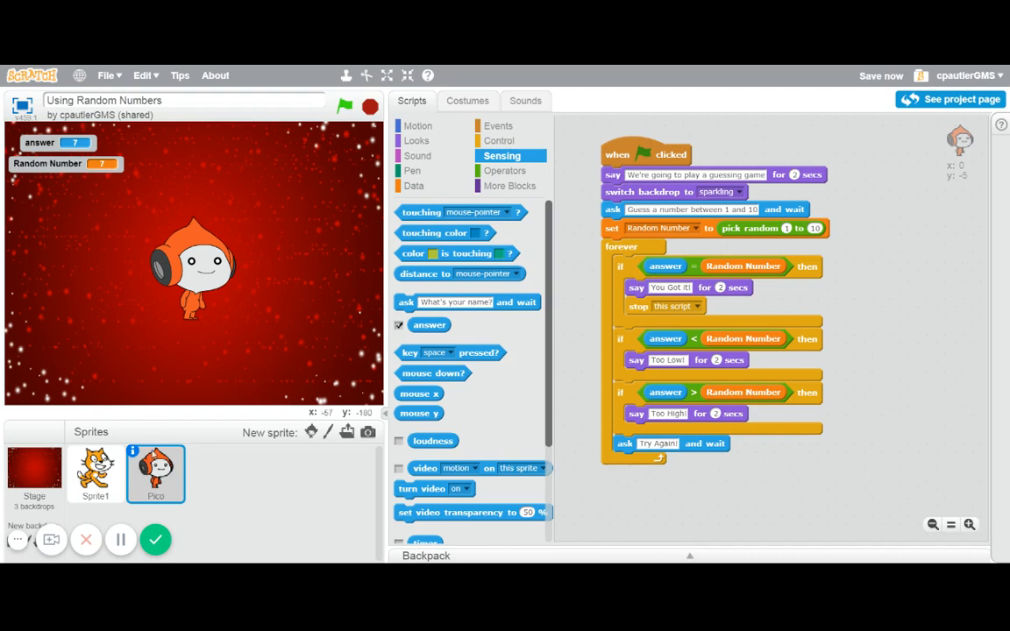
{"action": "mouse_move", "coordinate": [154, 540]}
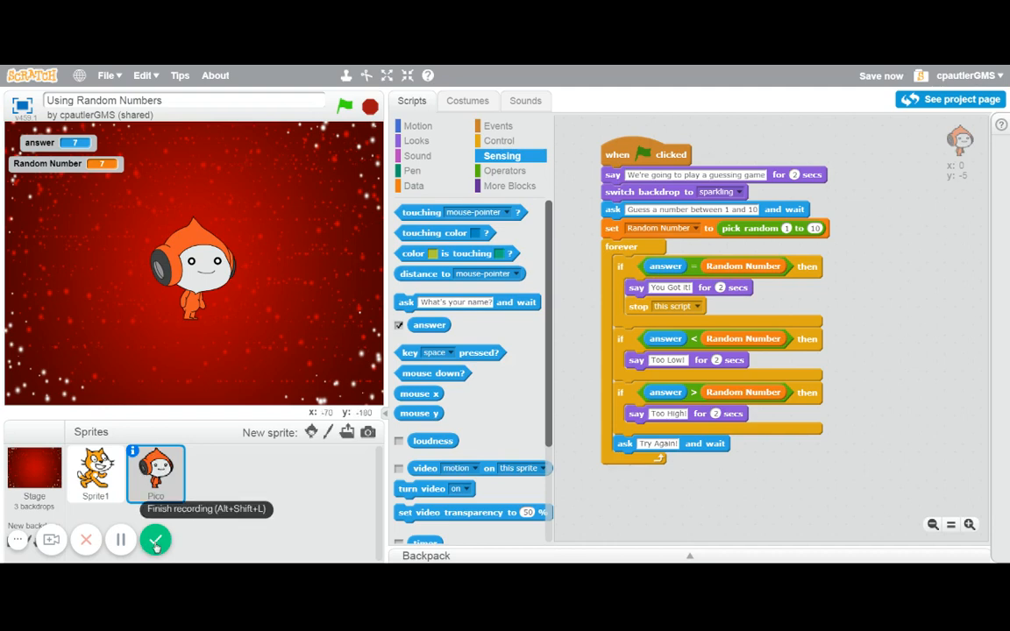